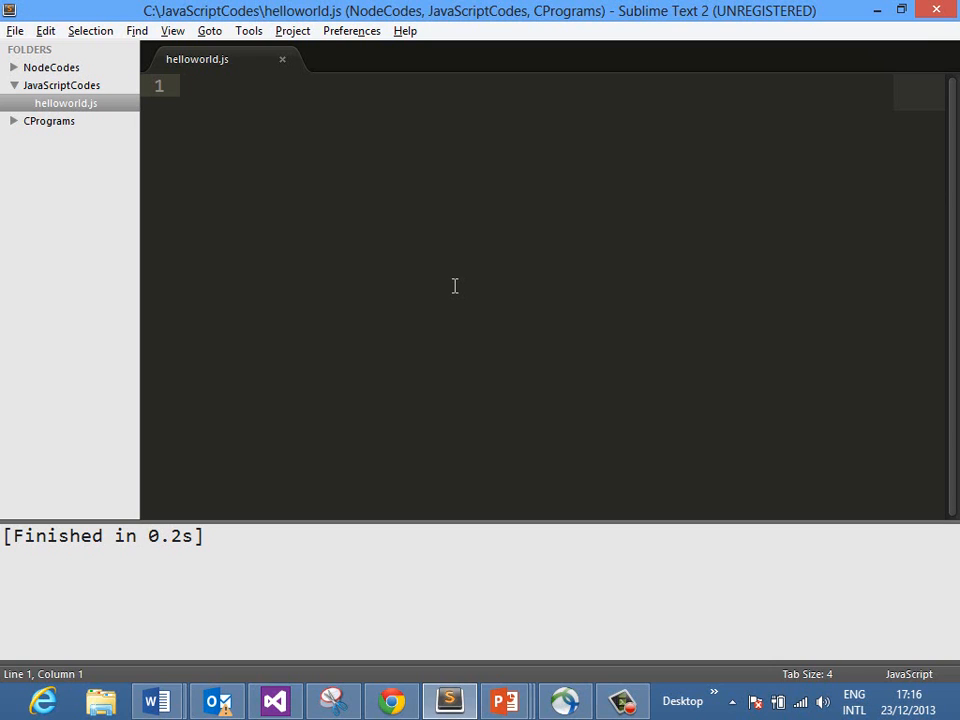
- Write function Student(name, age) assigning this.name = name and this.age = age
text(function S)
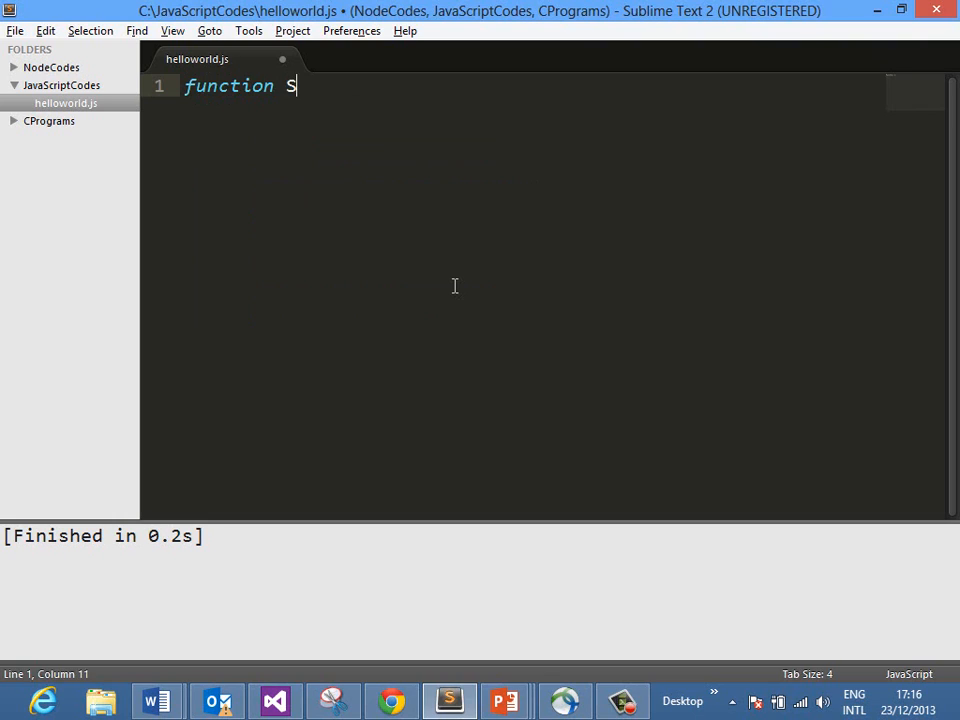
text(tudent)
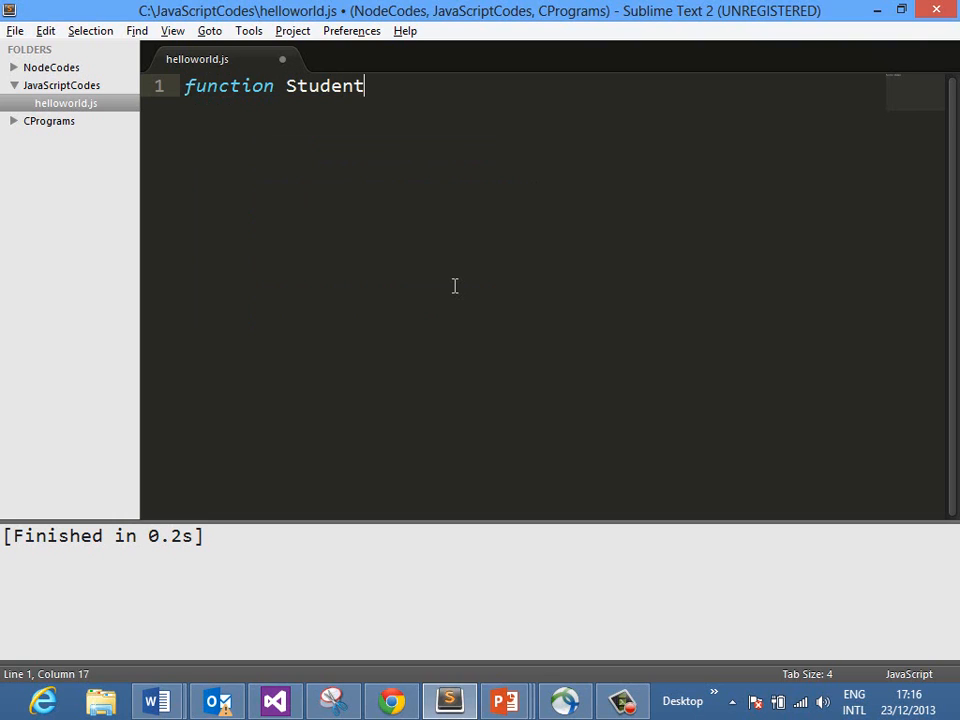
text(())
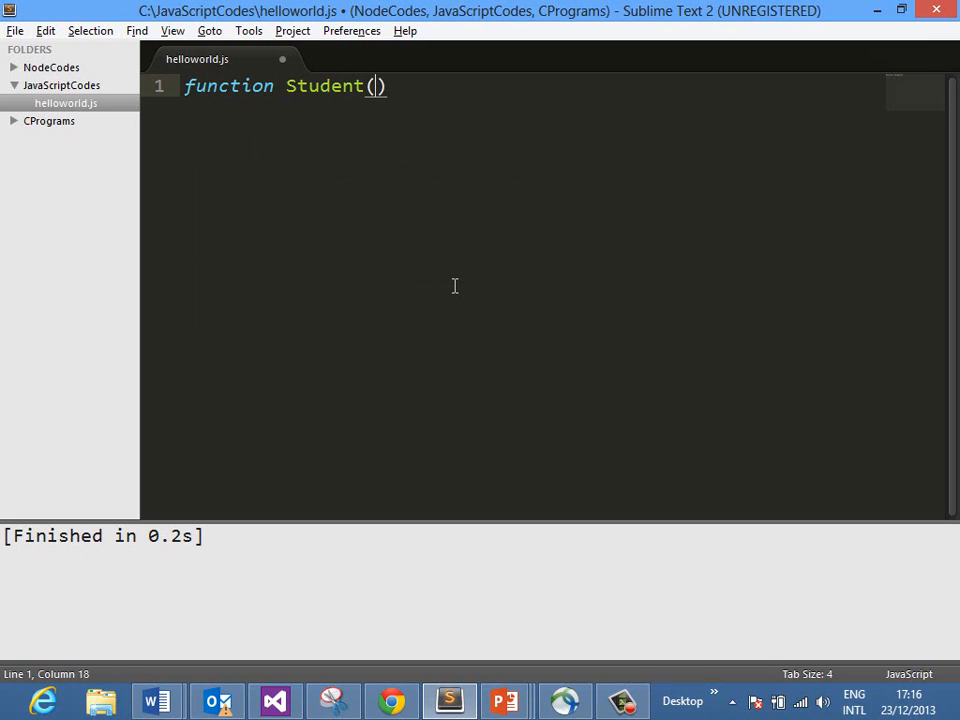
text(name,age)
text(thi)
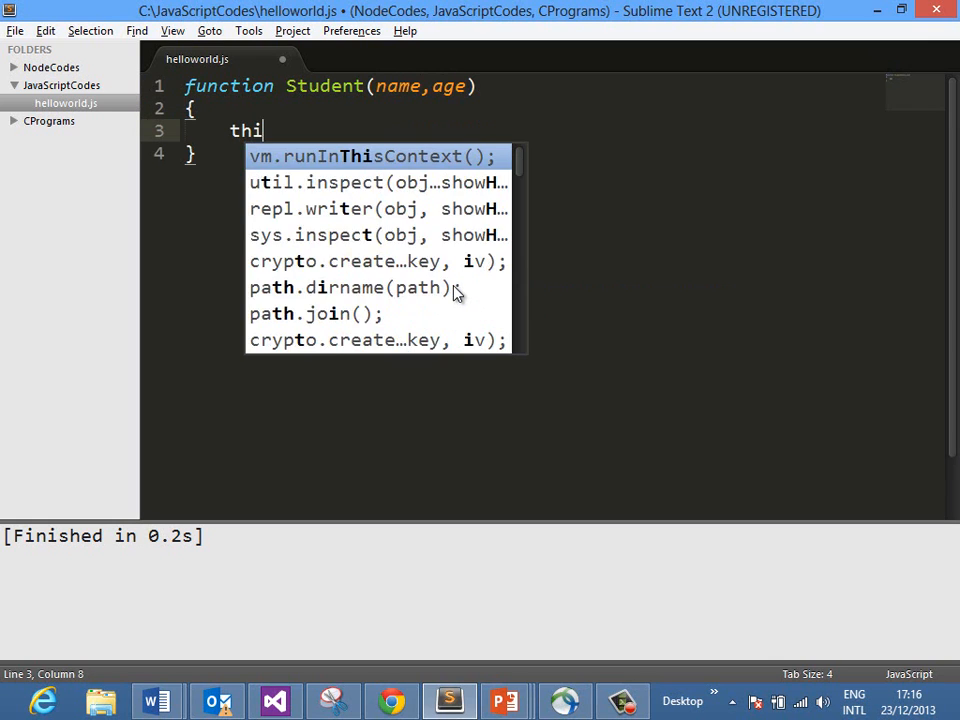
text(s.name=name;)
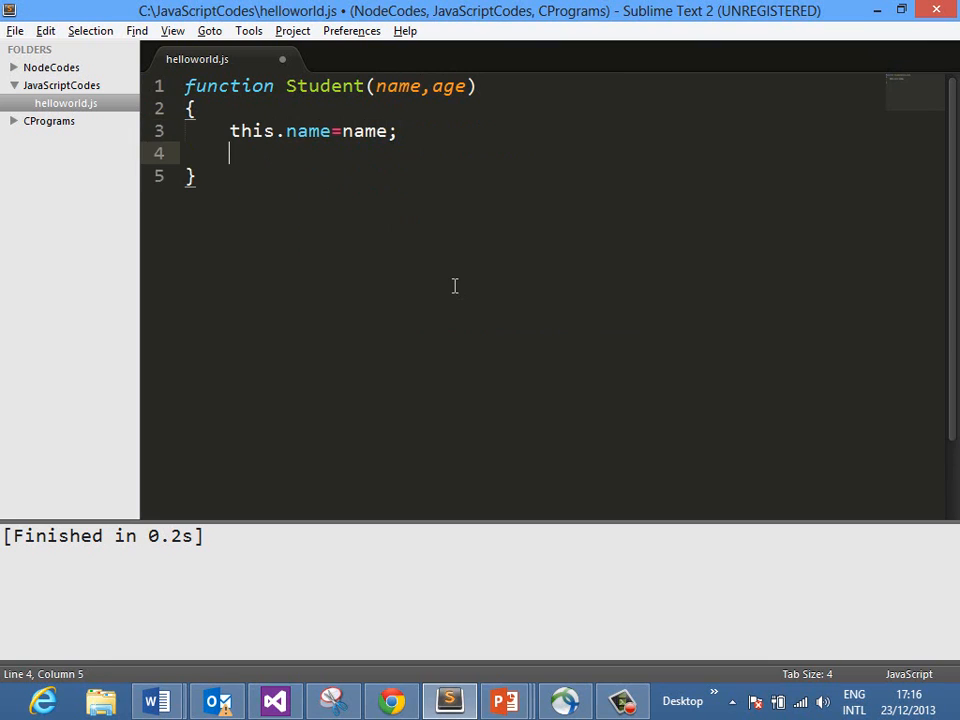
text(this.age)
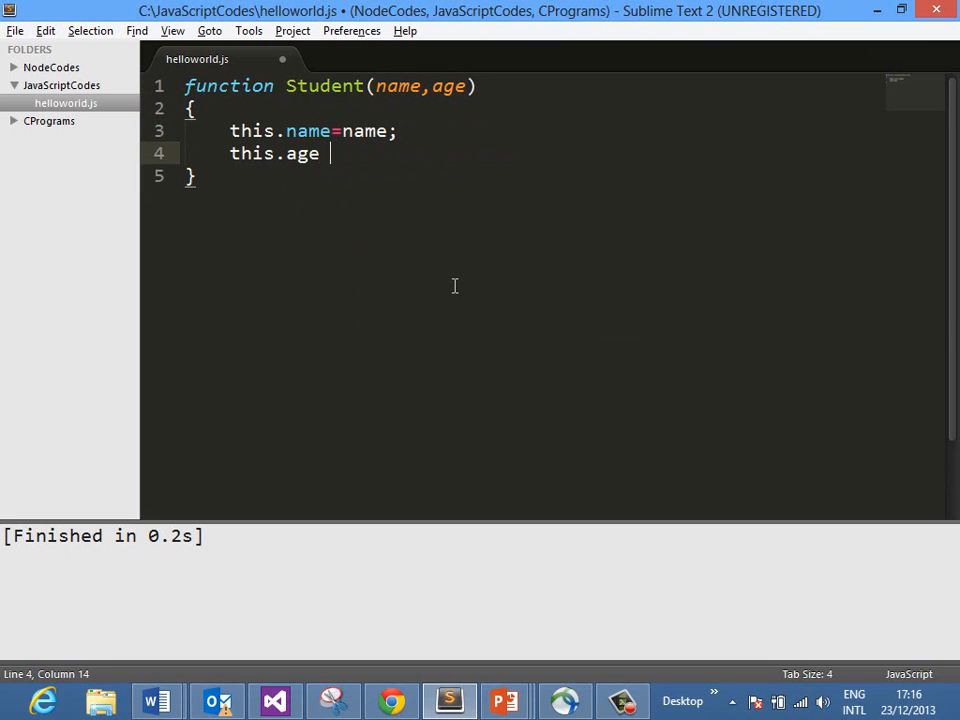
text(= age;)
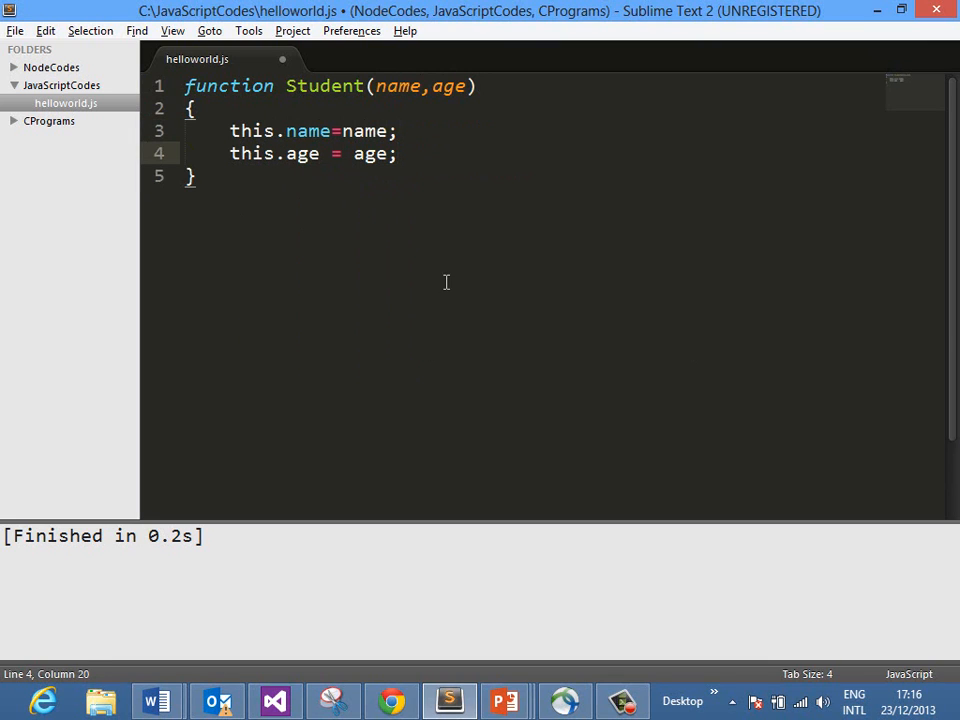
text(;)
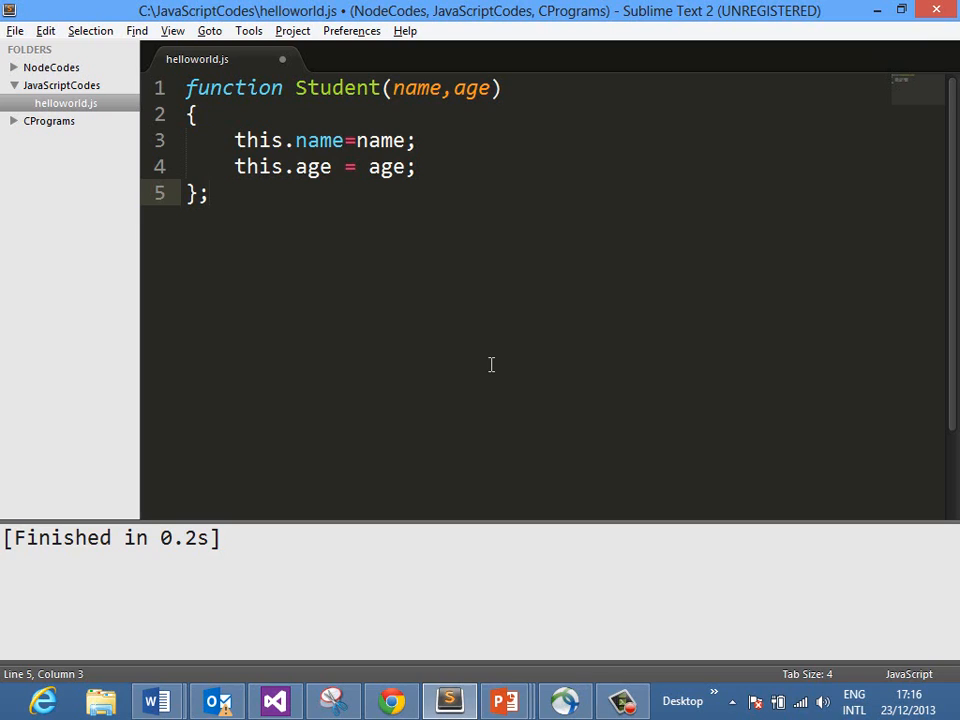
click(206, 192)
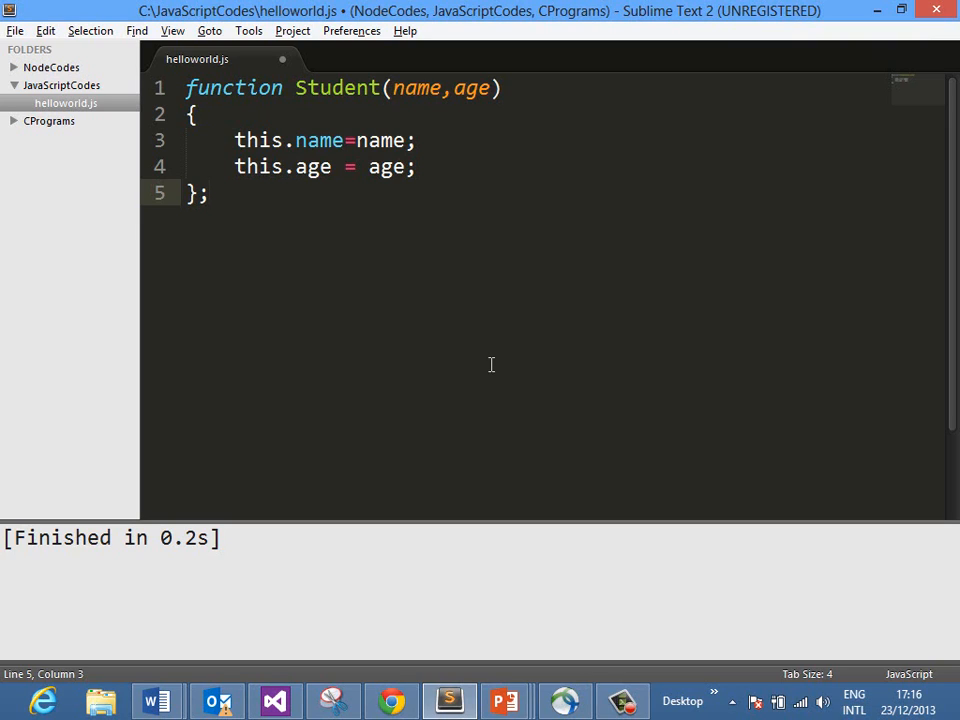
- Declare var std1 = new Student("Dan W", 40) below the constructor
text(var std1)
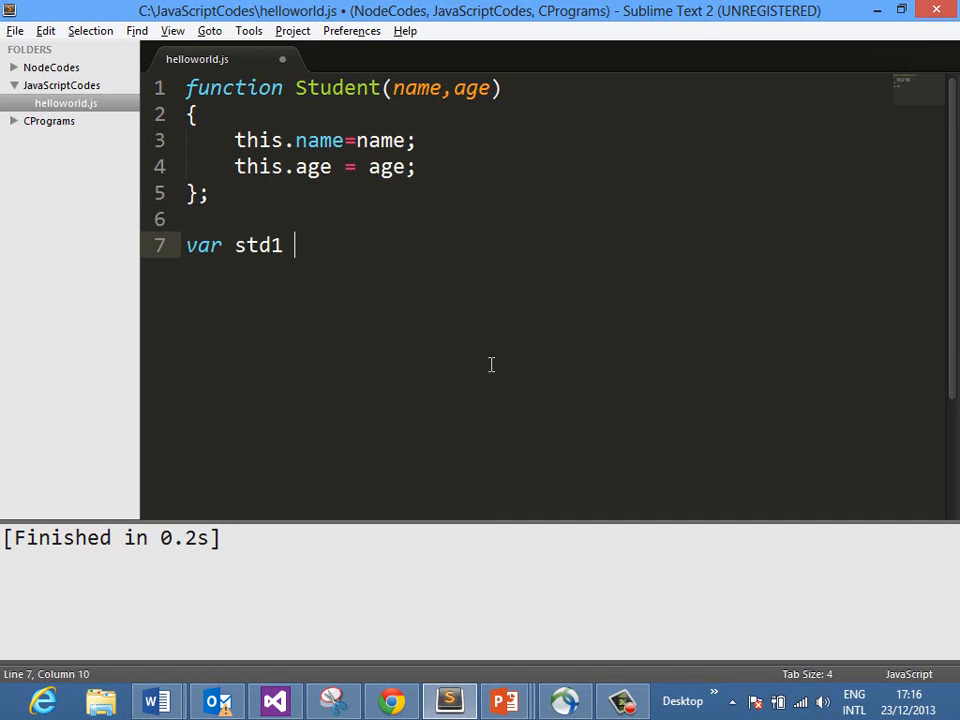
text(= n)
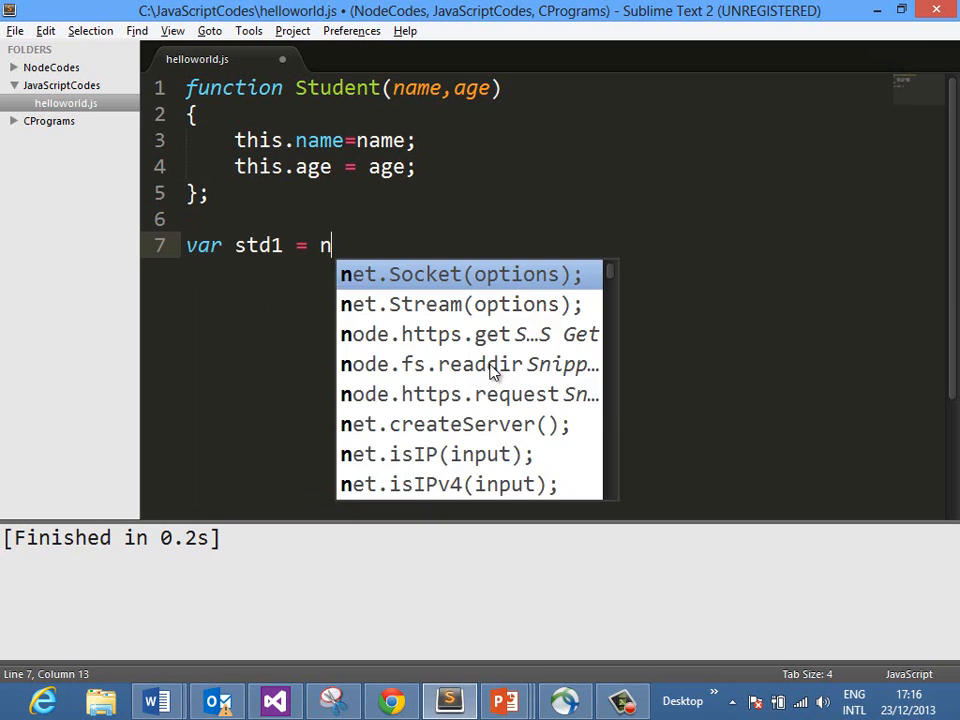
text(ew Student("Dan)
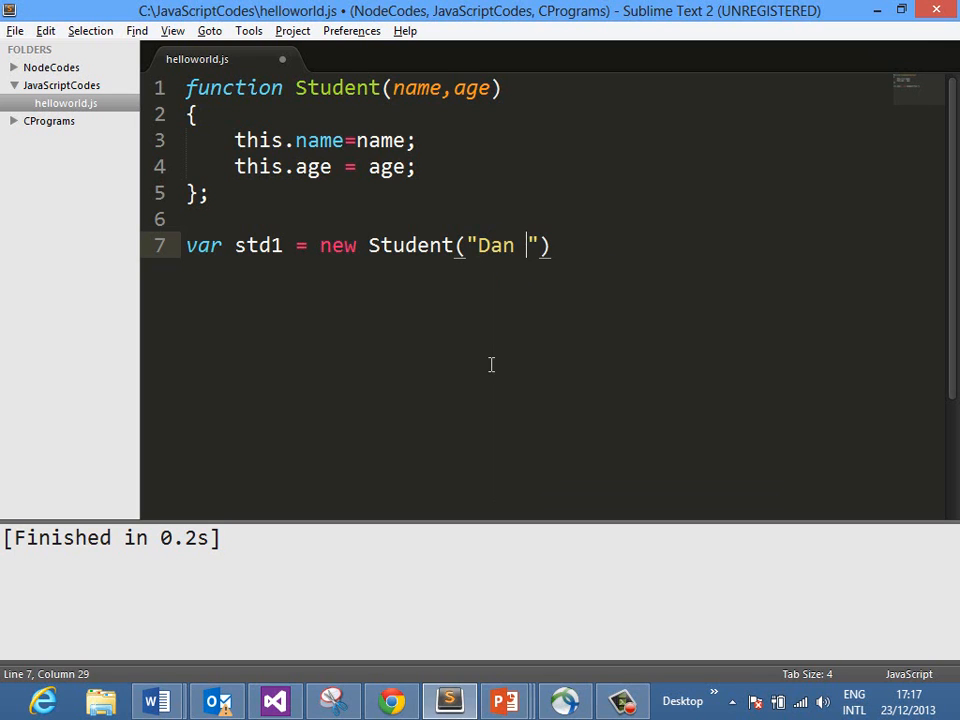
text(W",)
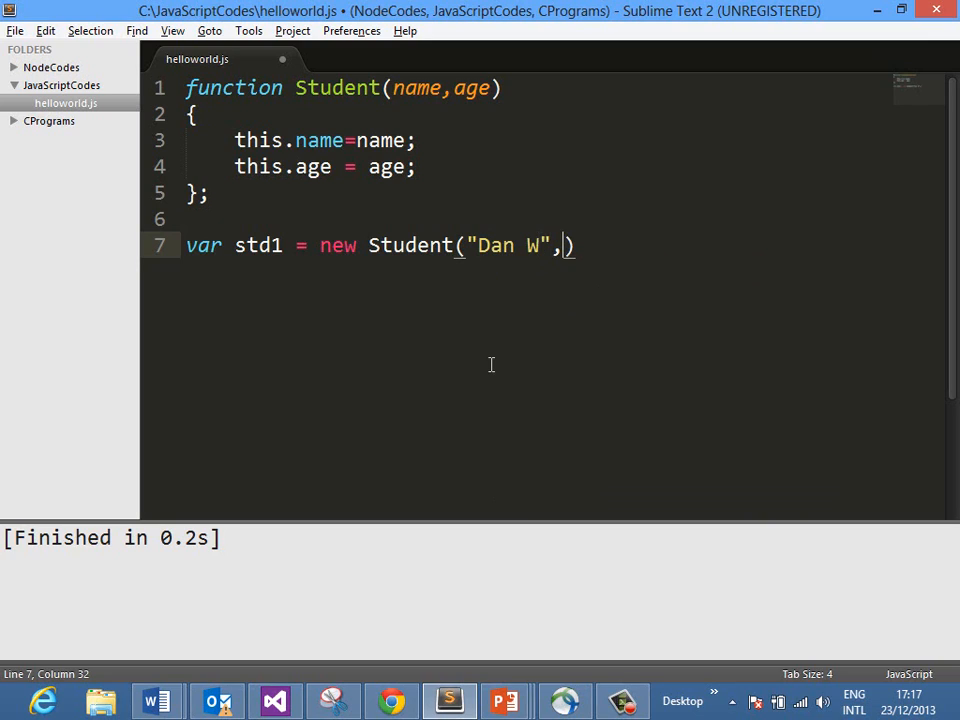
text(40)
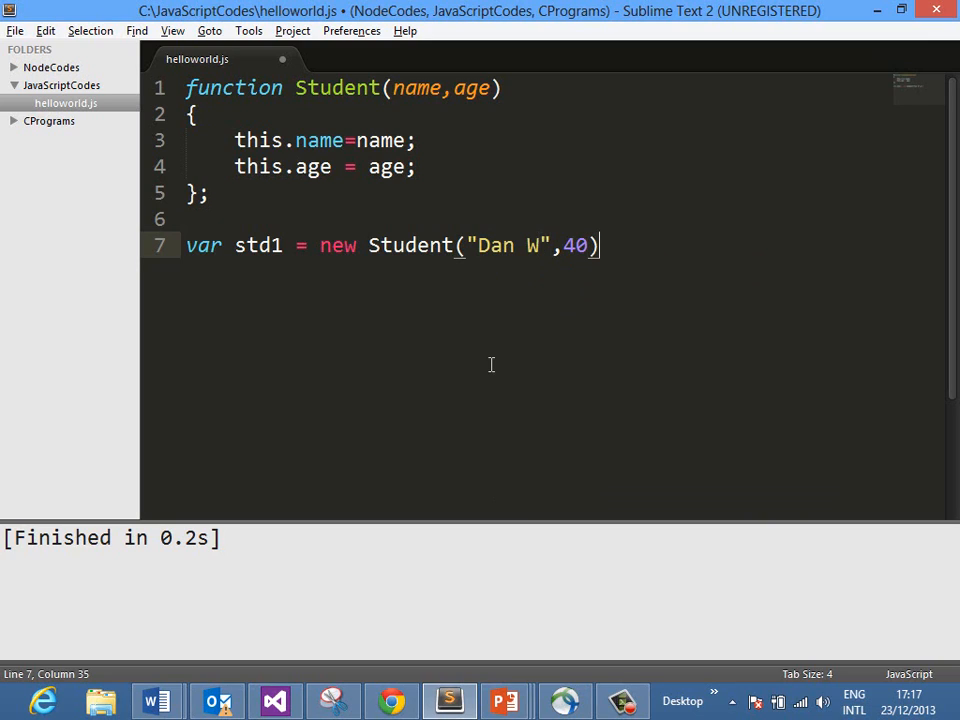
text(;)
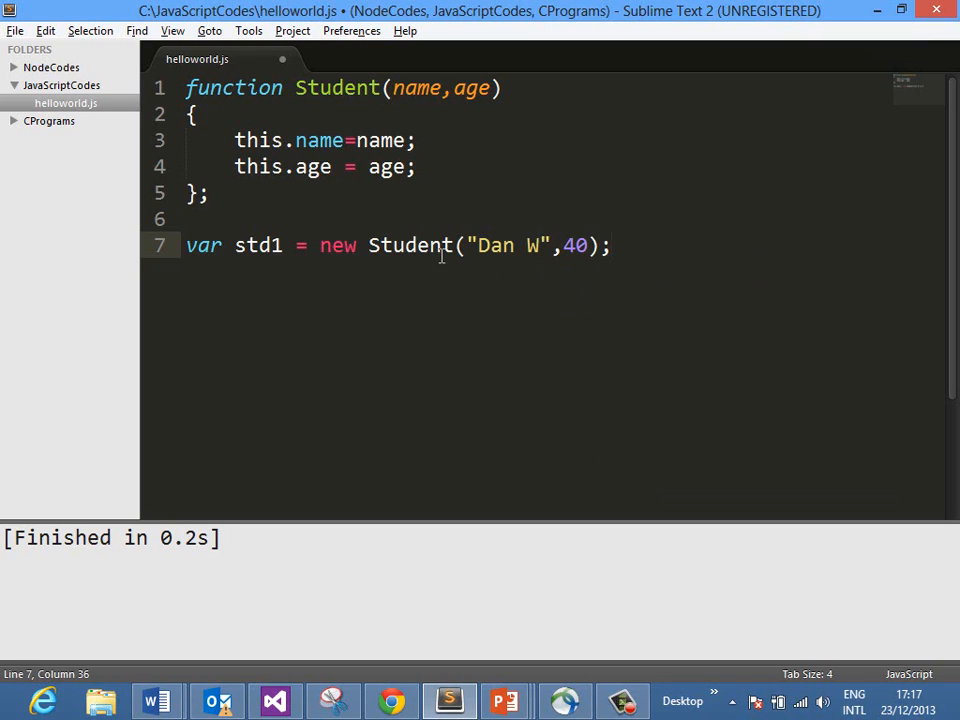
key(Return)
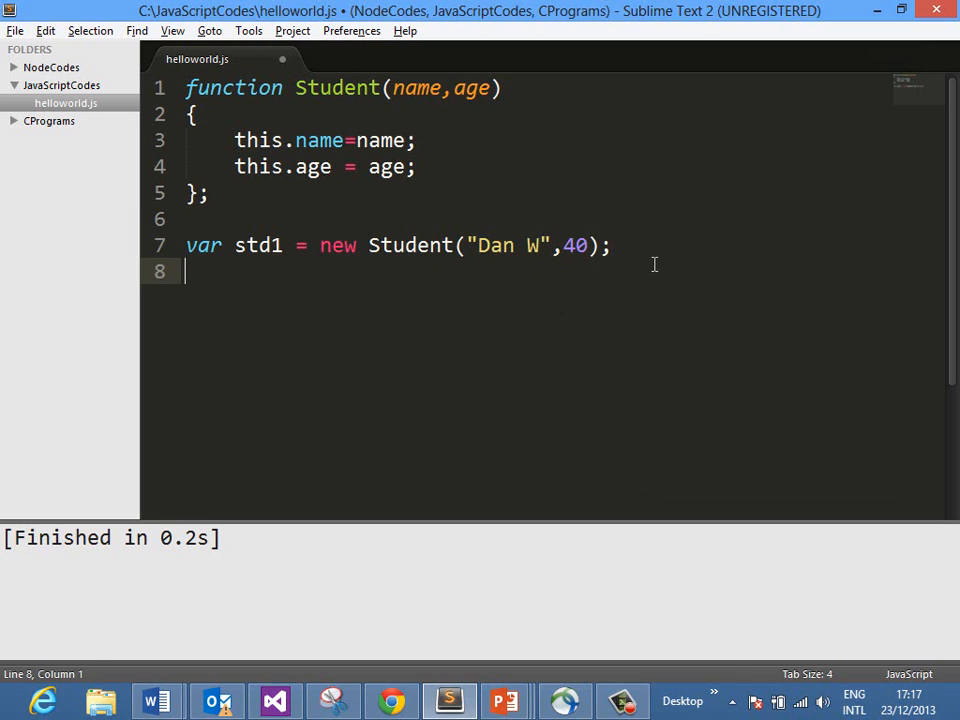
- Add console.log(std1.name) on the next line
text(console)
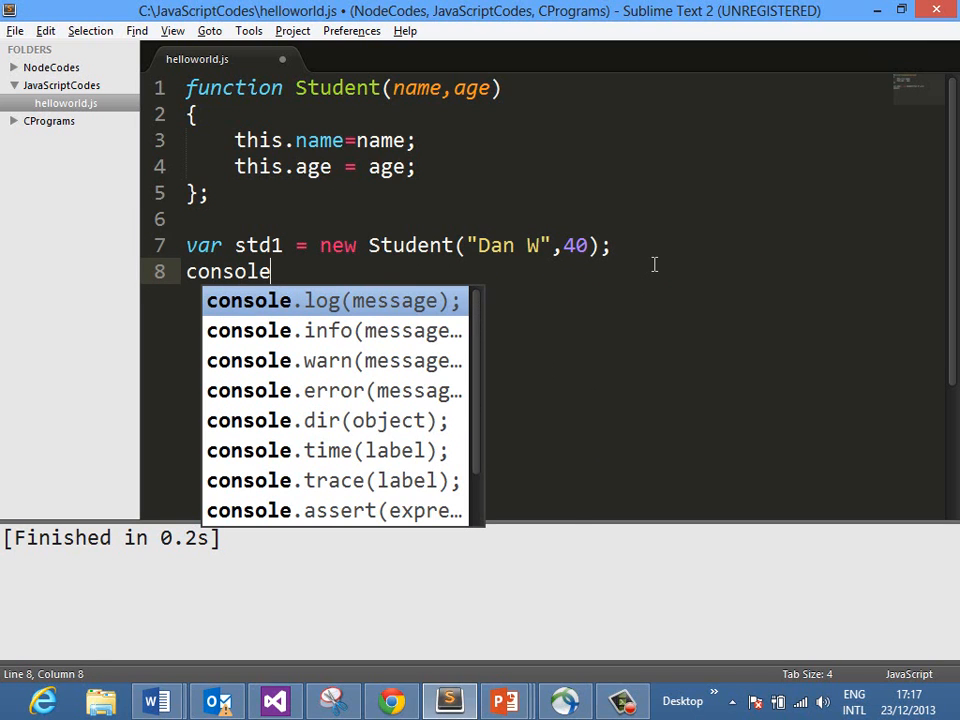
text(.log()
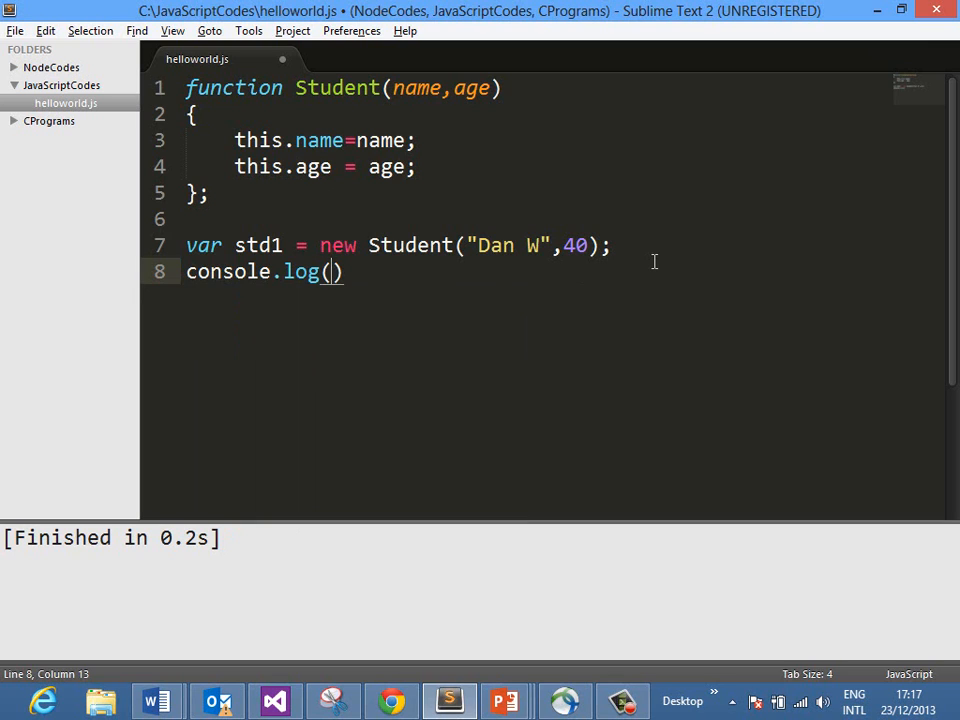
text(std1.)
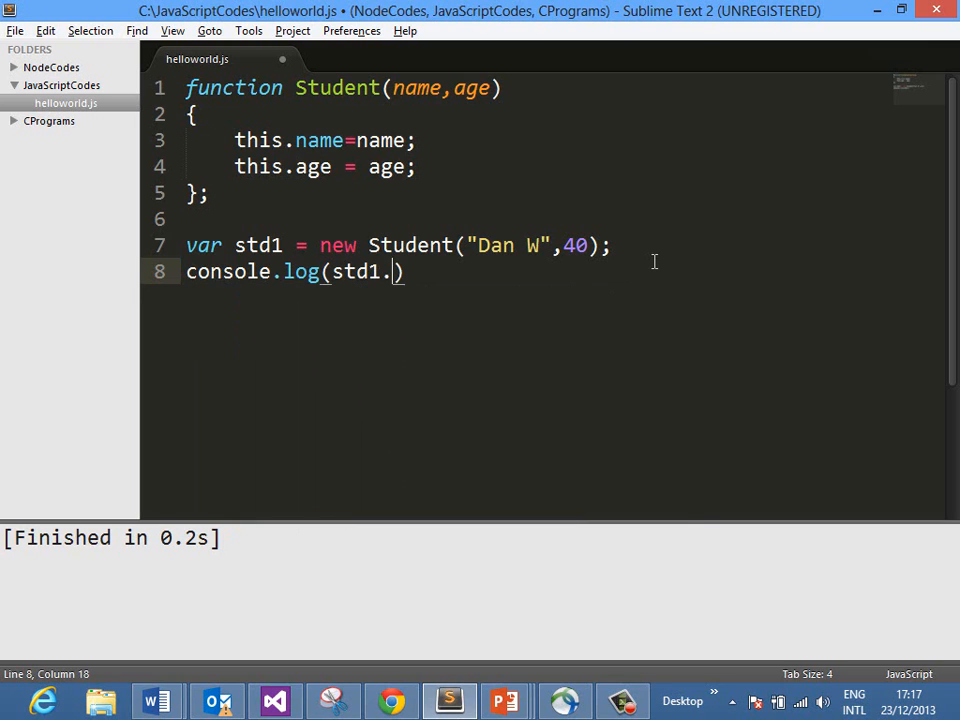
text(name)
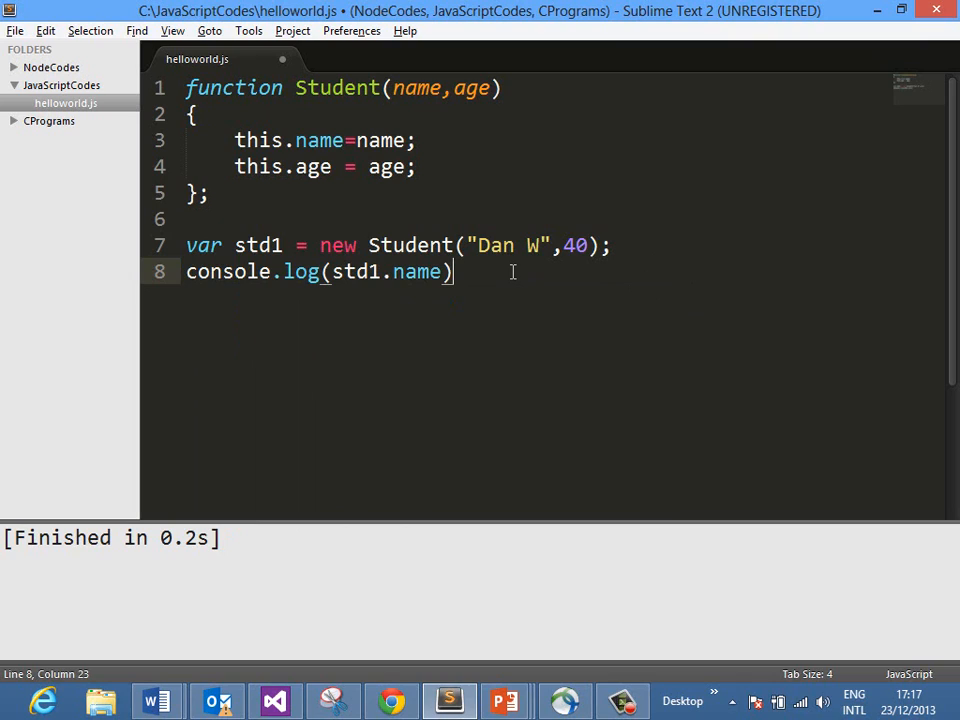
text(;)
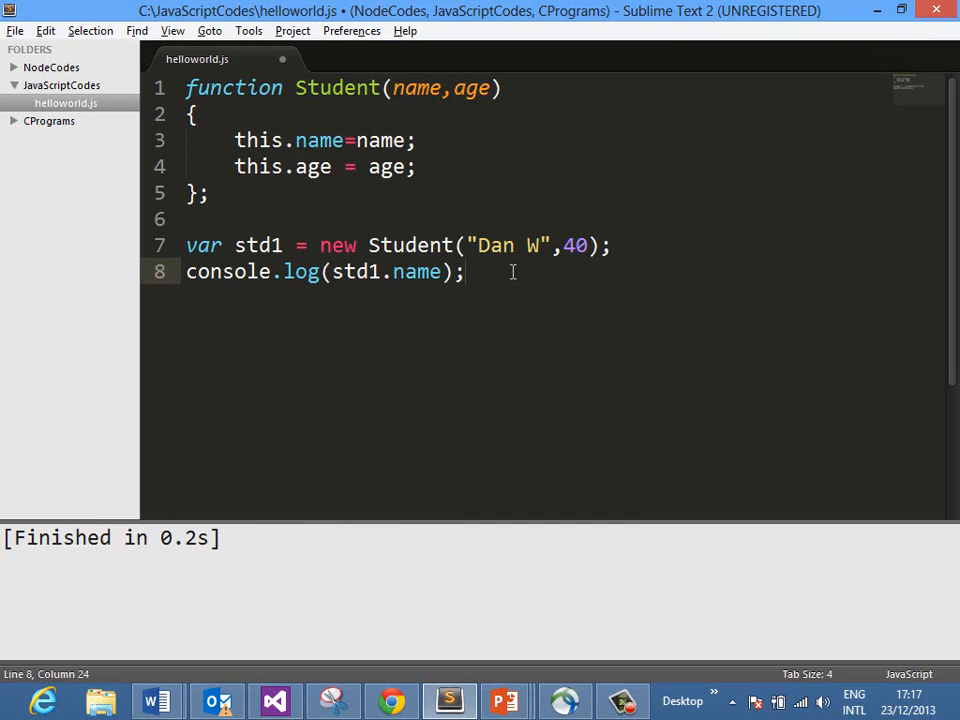
- Build to print Dan W, add console.log(std1.age), and select the student lines 7–9
key(ctrl+b)
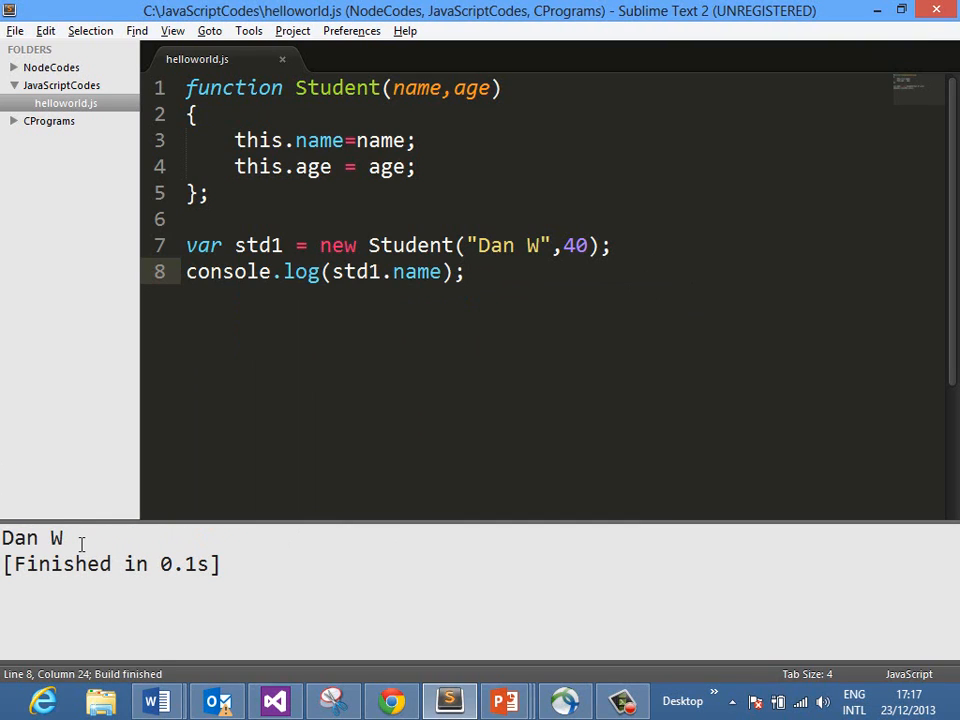
text(consoe)
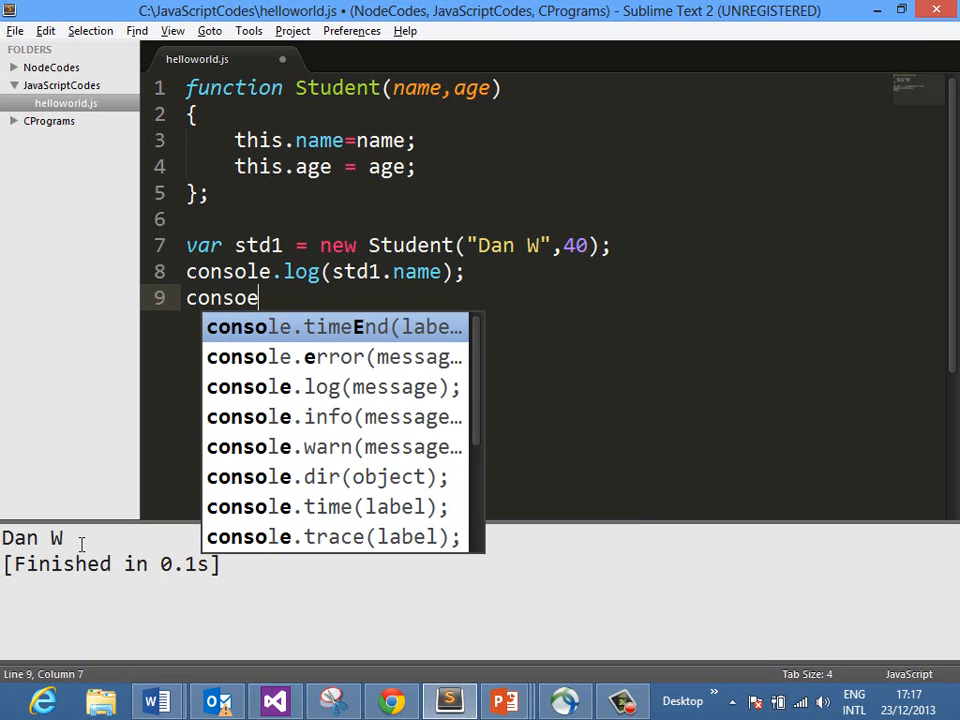
text(.log)
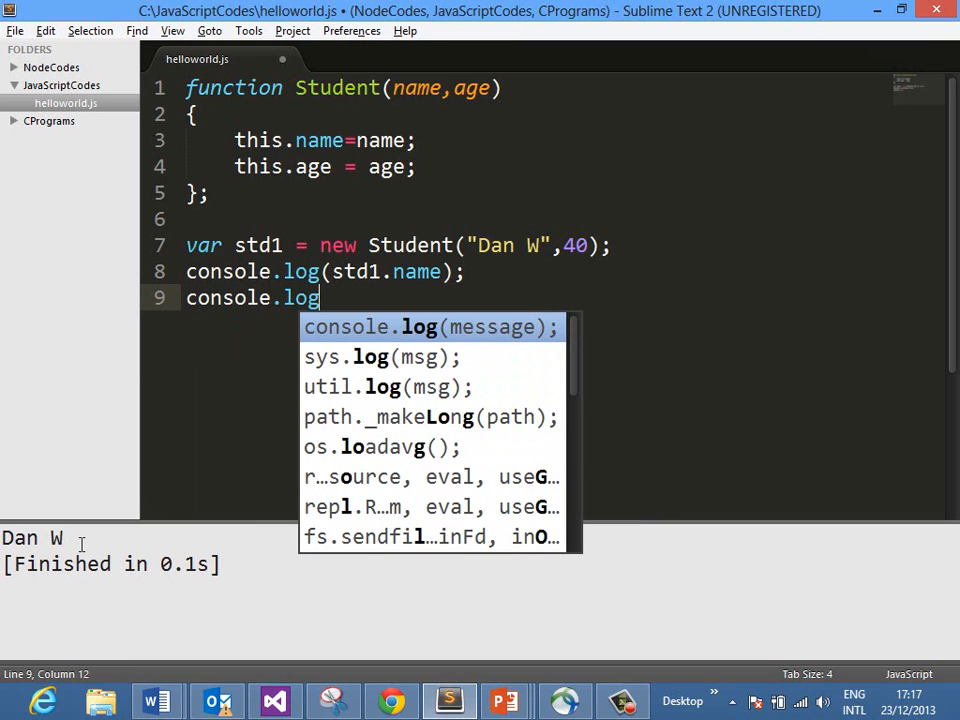
text((std1)
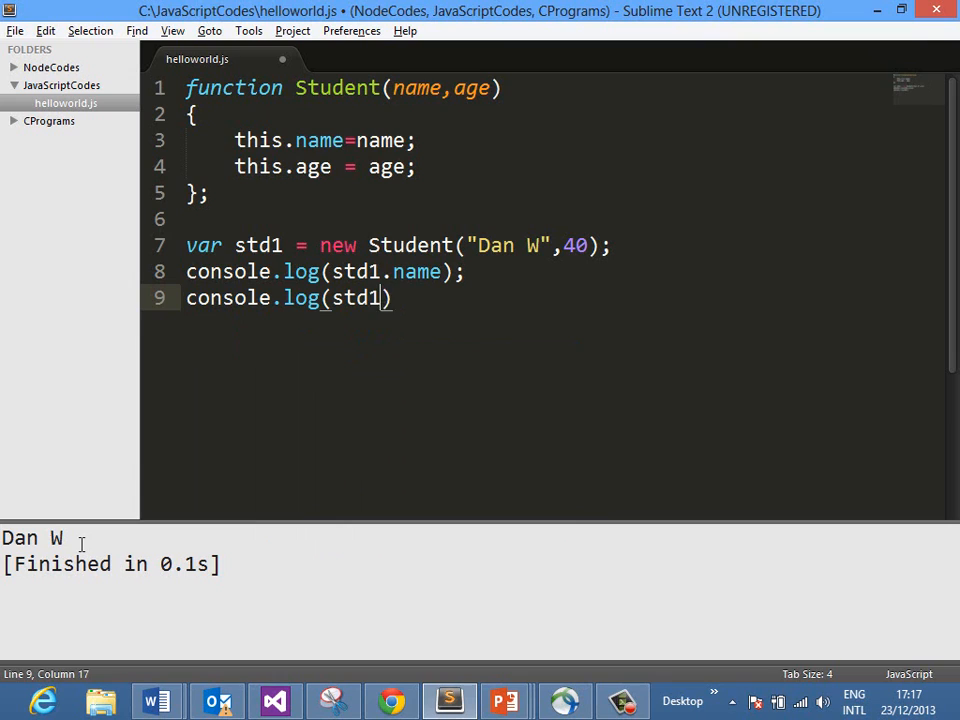
text(age)
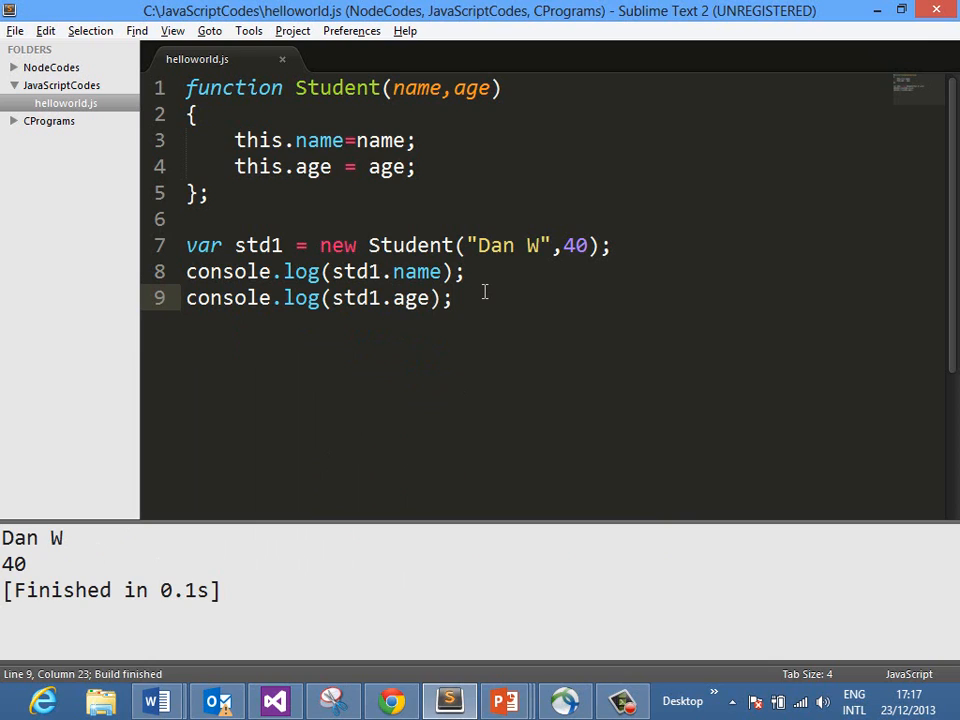
drag(186, 245, 452, 297)
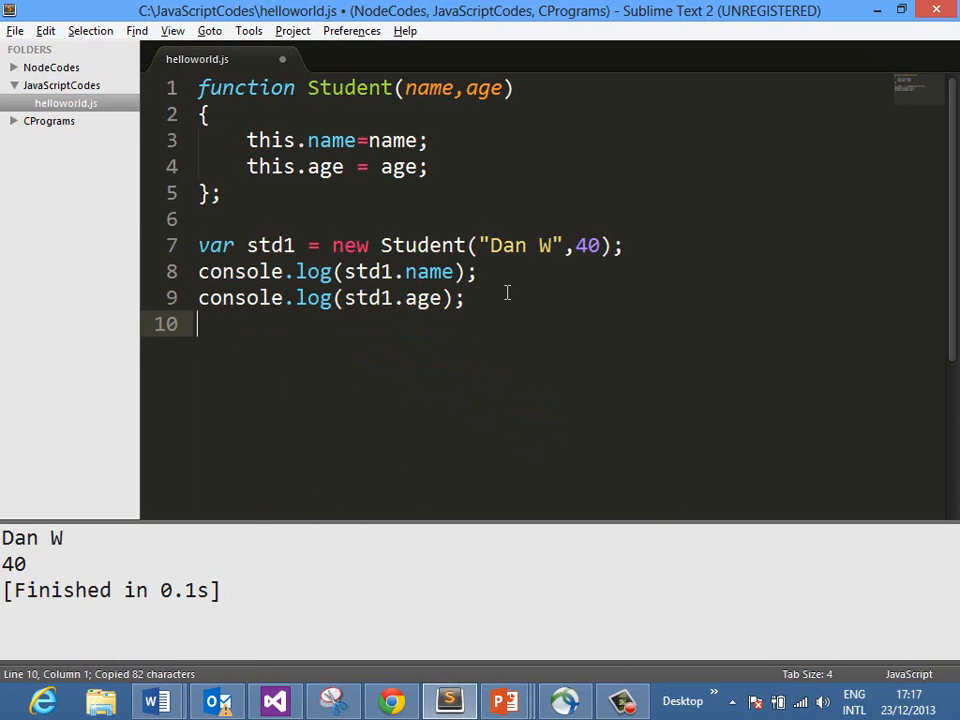
- Paste the lines as std2 named "Glenn B" and build to print both students
key(ctrl+v)
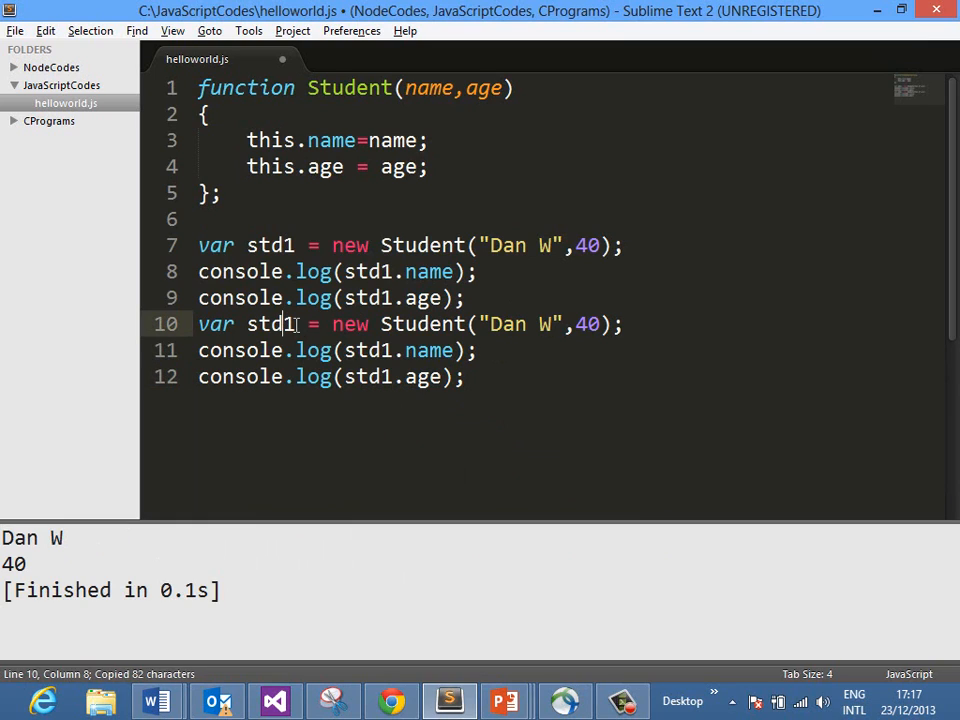
text(2)
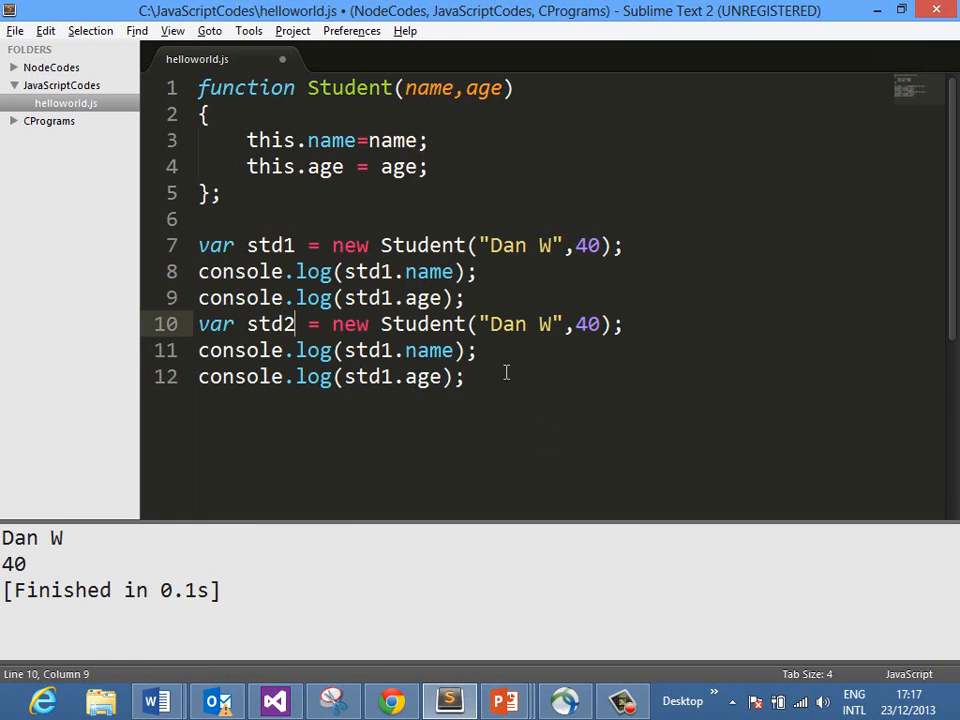
click(488, 323)
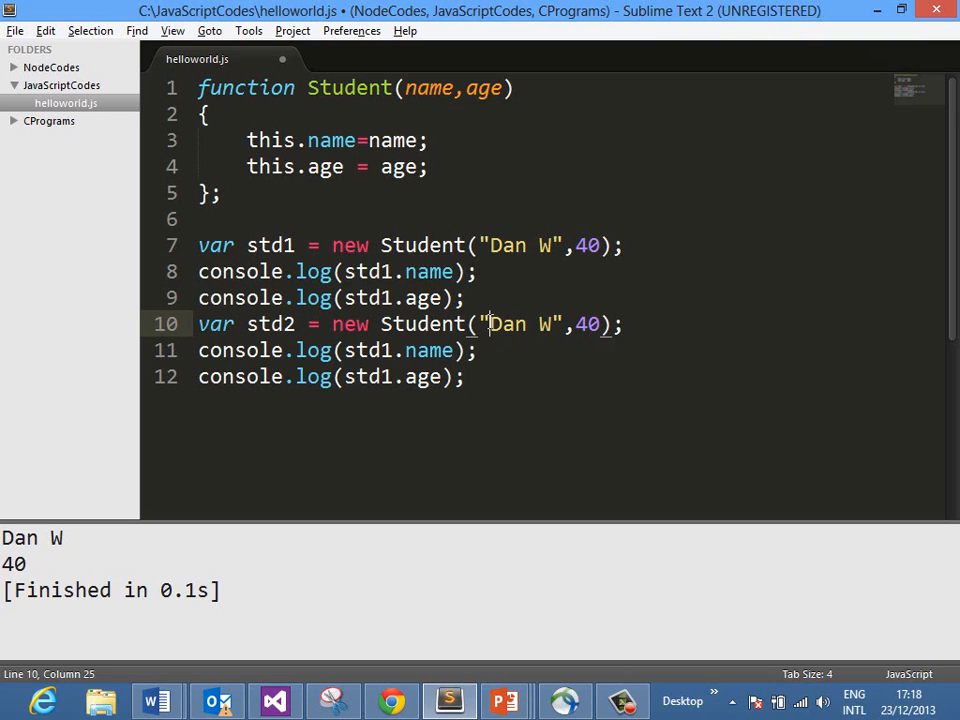
text(Glen)
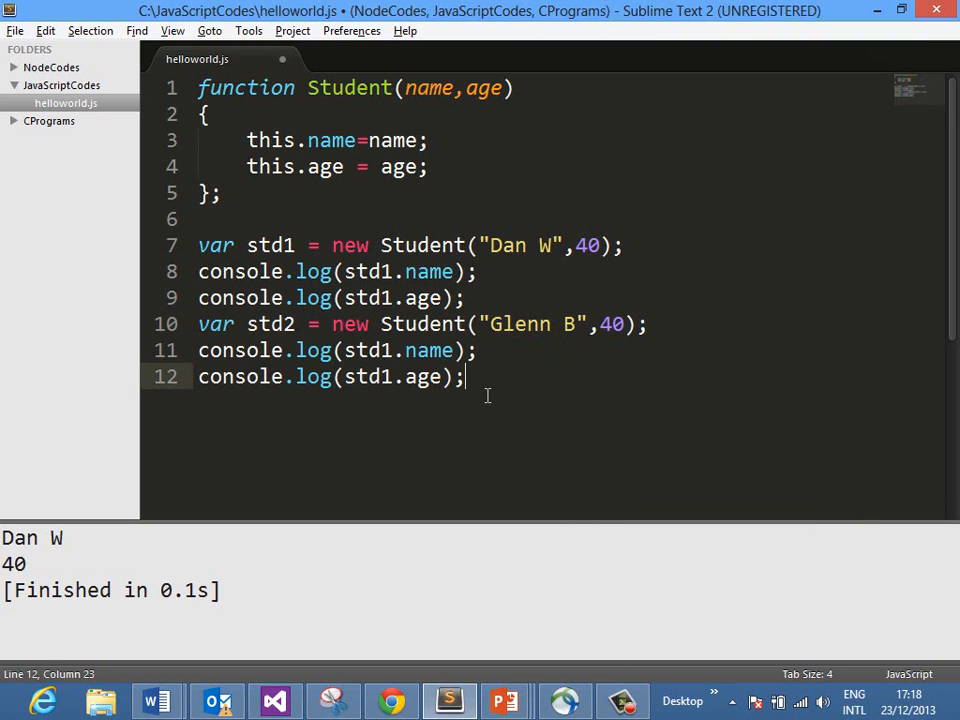
key(ctrl+b)
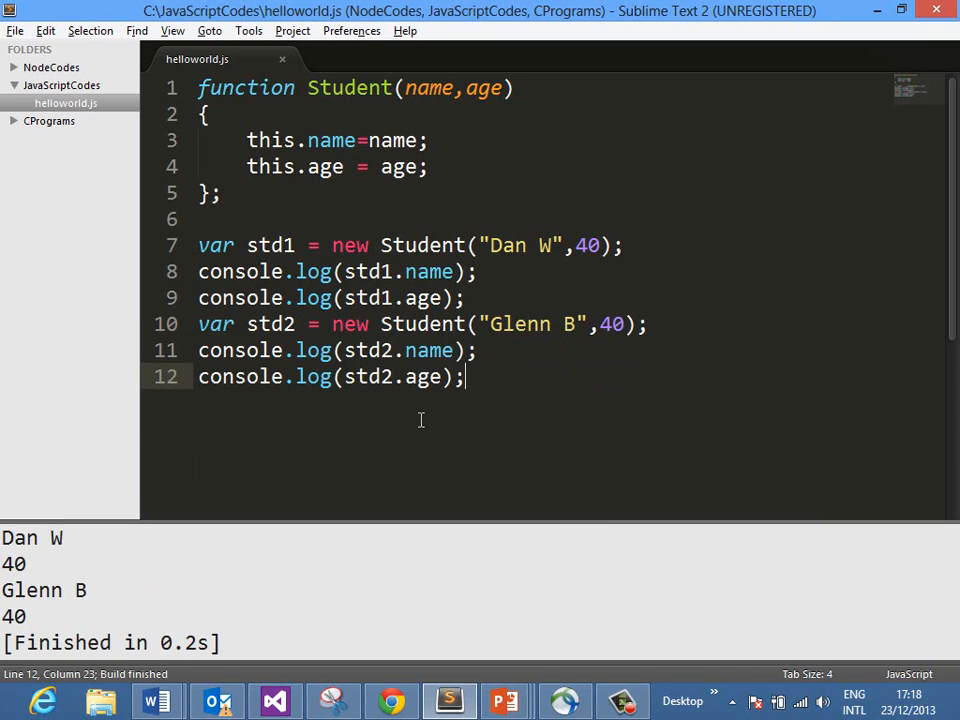
mouse_move(601, 392)
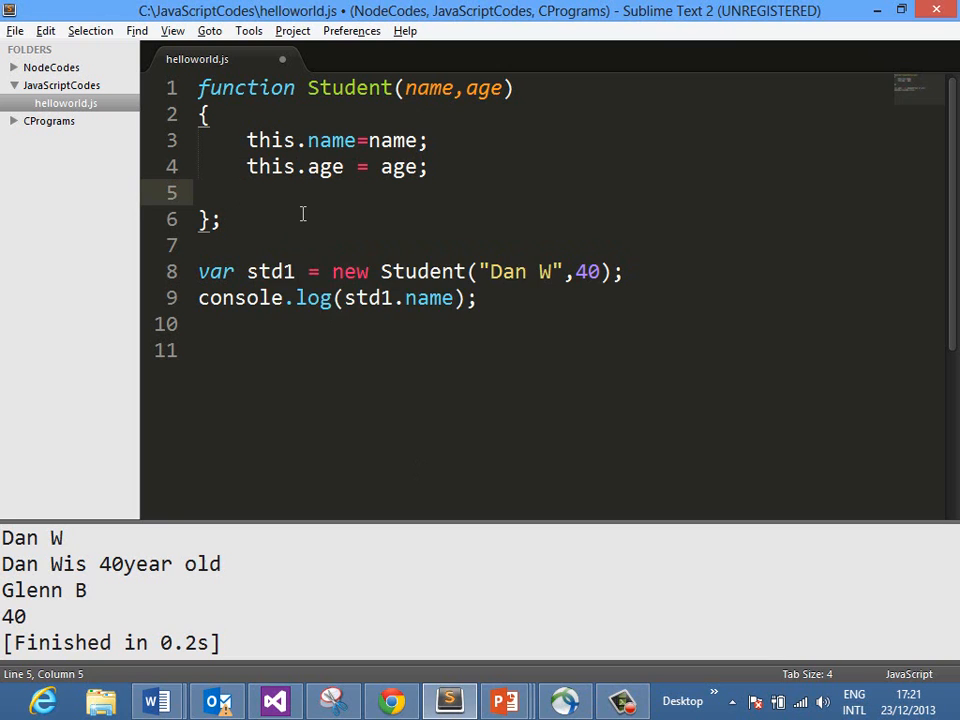
- Add a this.toString = function() header inside the Student constructor
text(this.to)
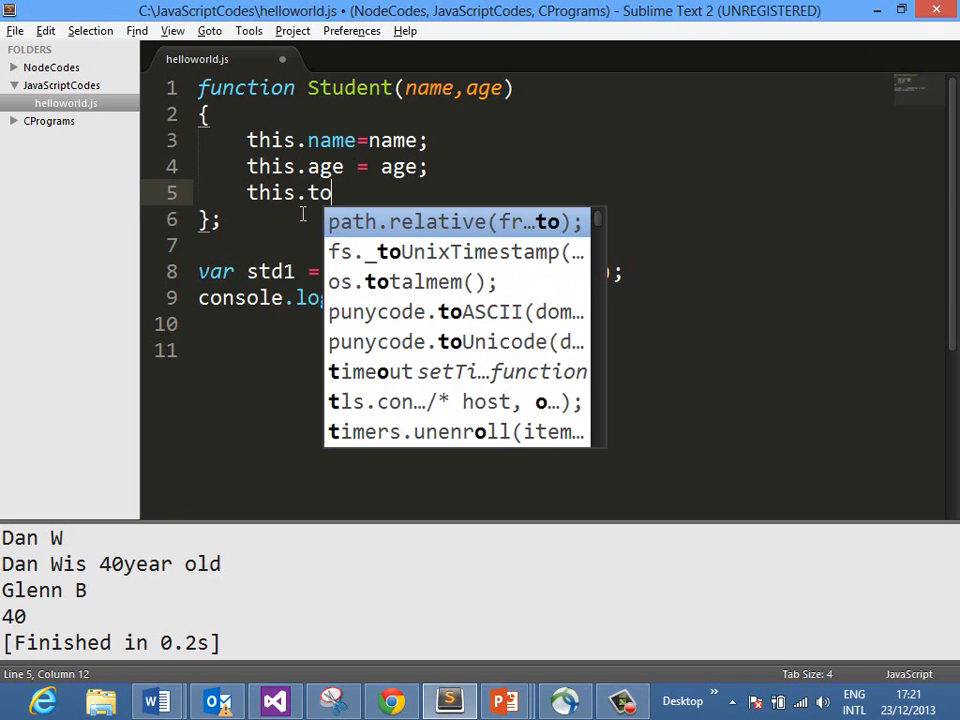
text(String)
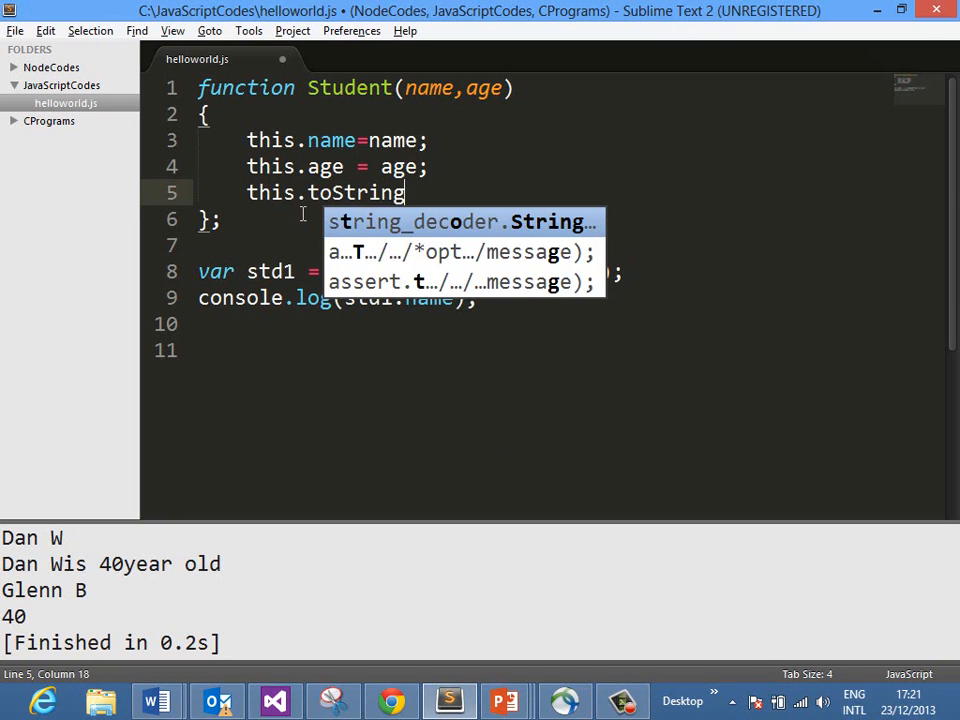
text(= function()
text(});)
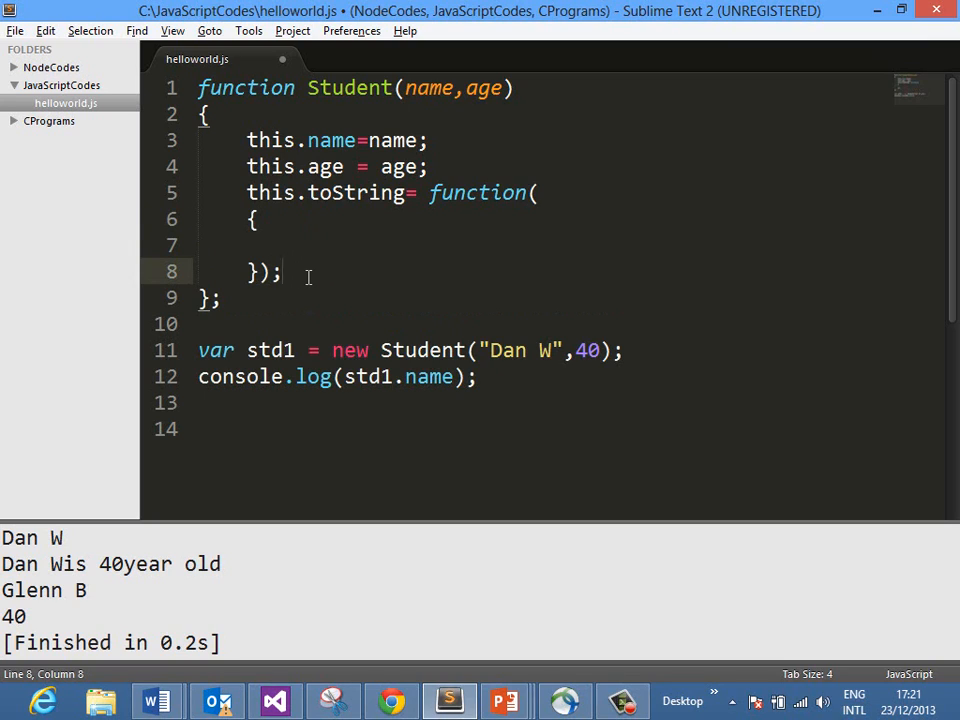
click(258, 219)
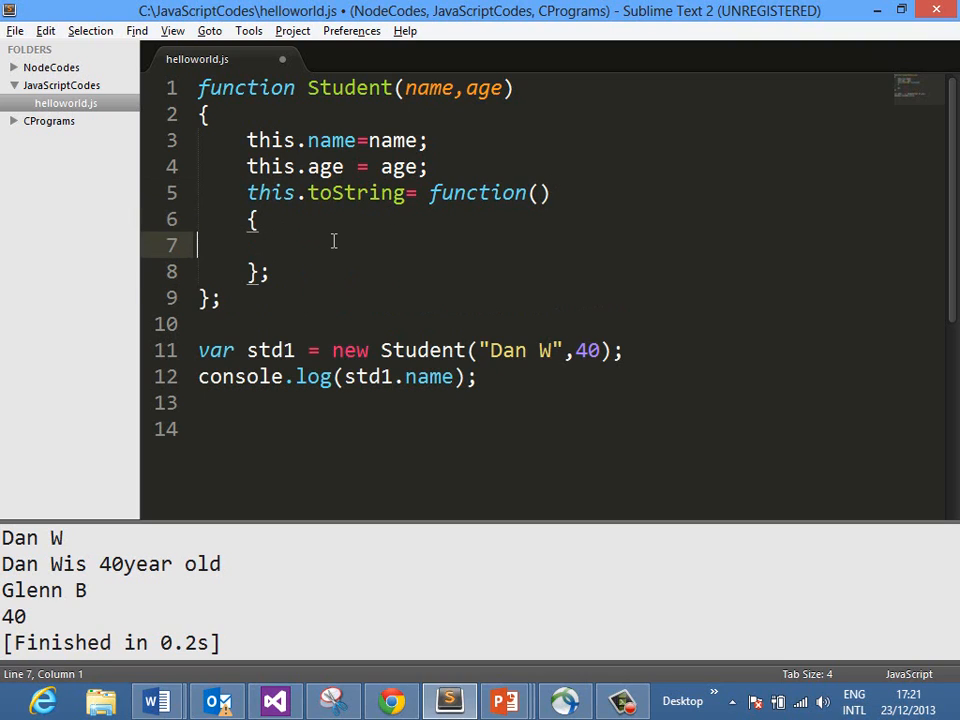
click(258, 219)
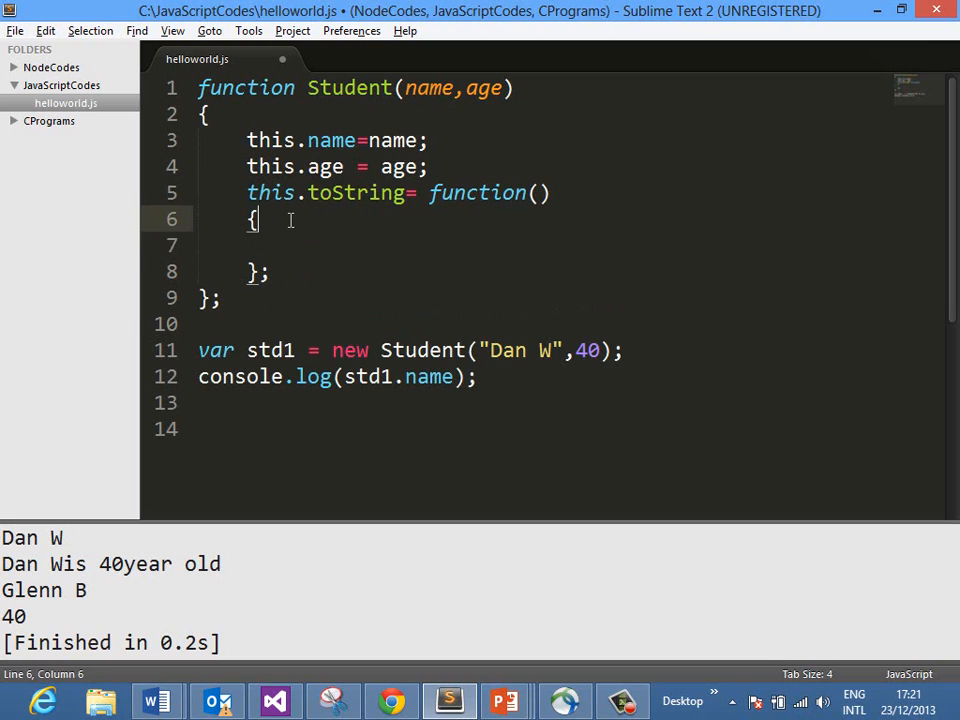
- Make toString return this.name + "is" + this.age + "year old"
text(return)
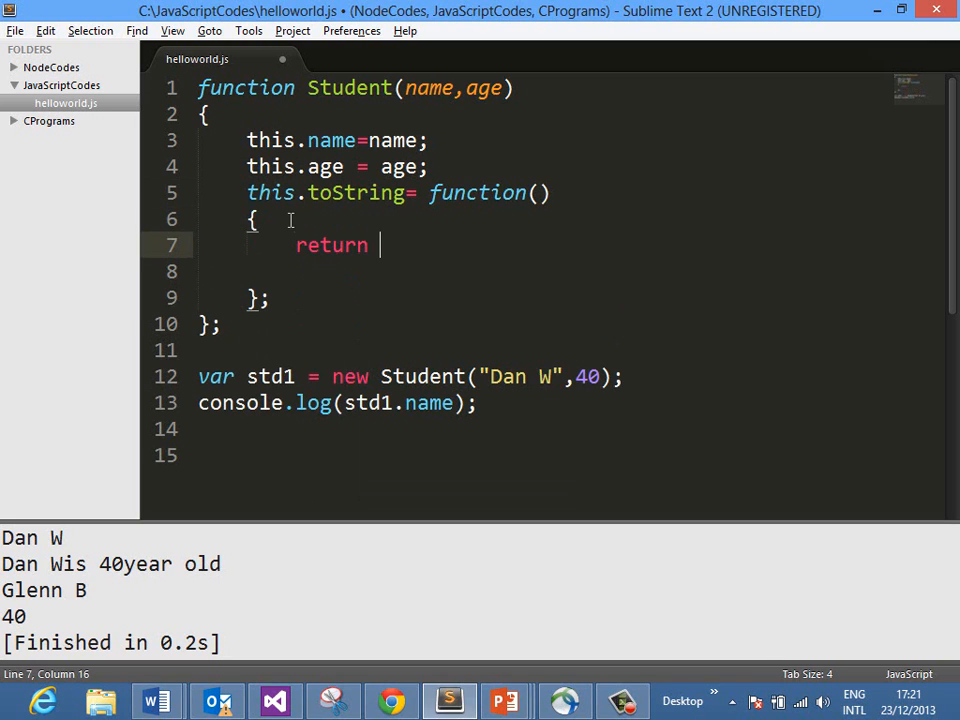
text(this.)
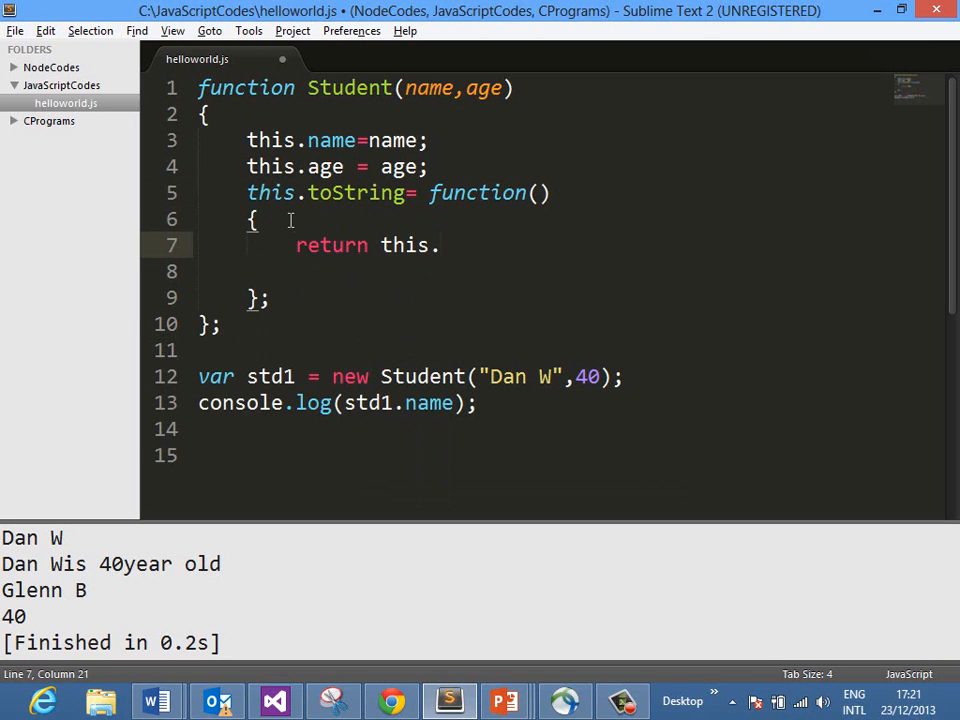
text(name)
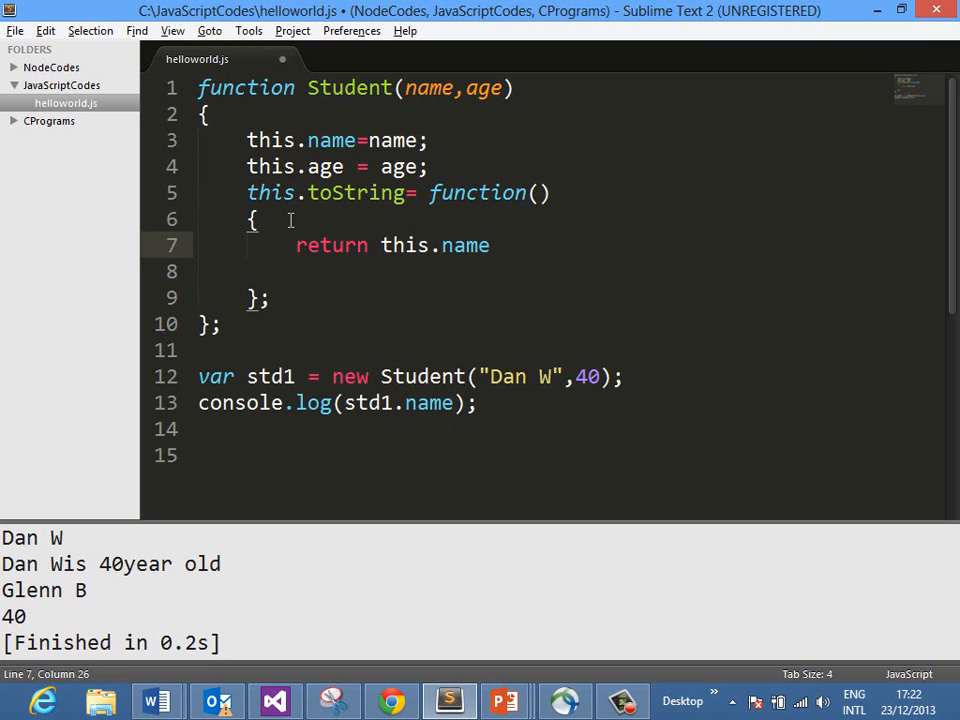
text(+)
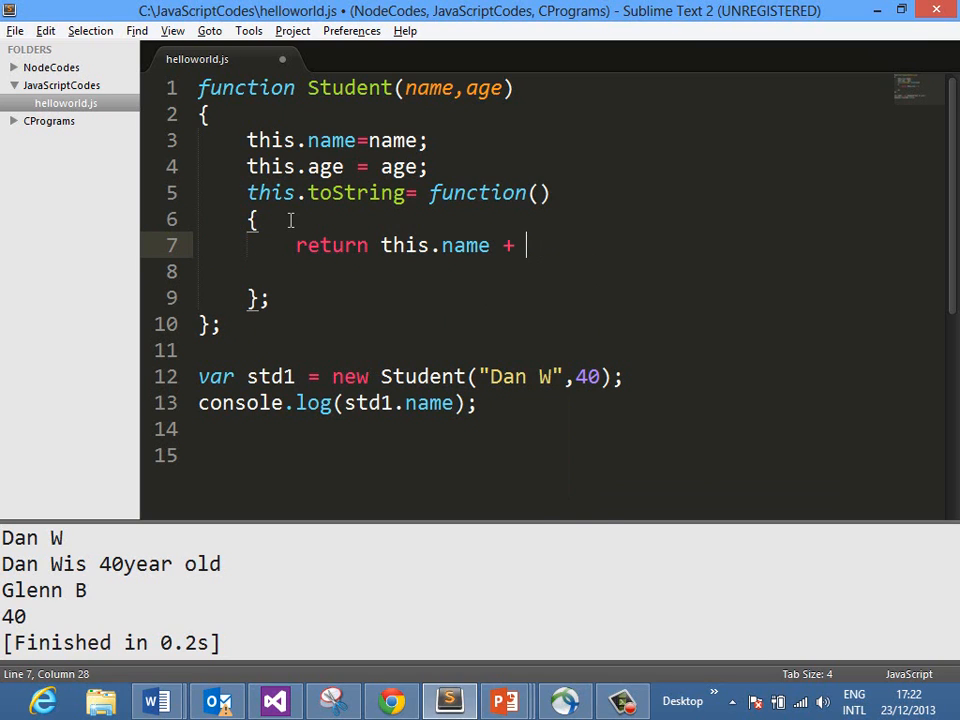
text("is ")
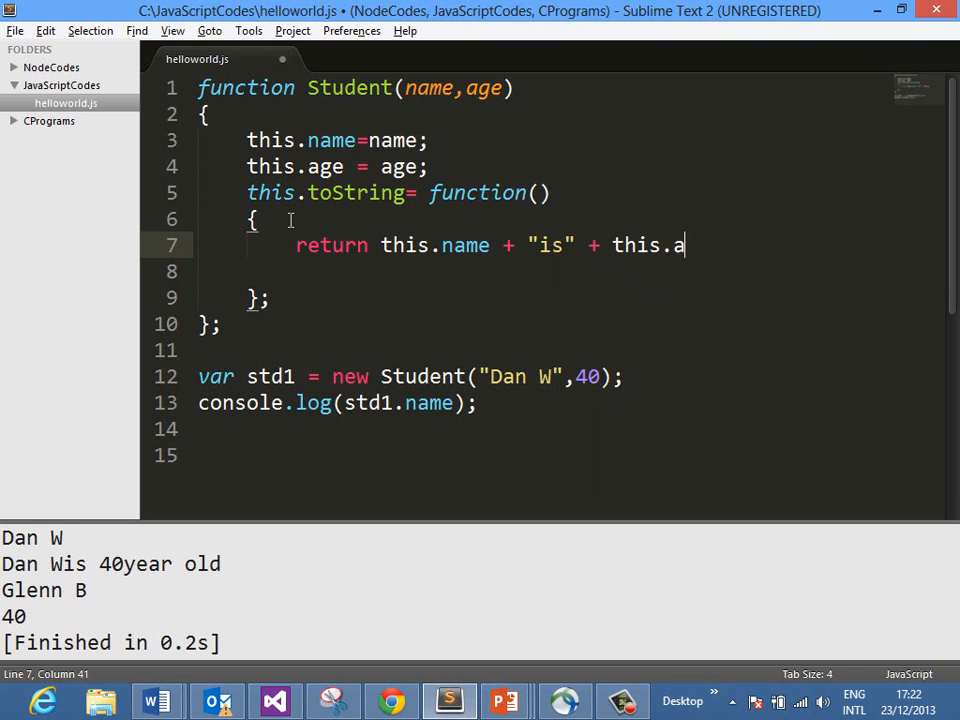
text(ge +)
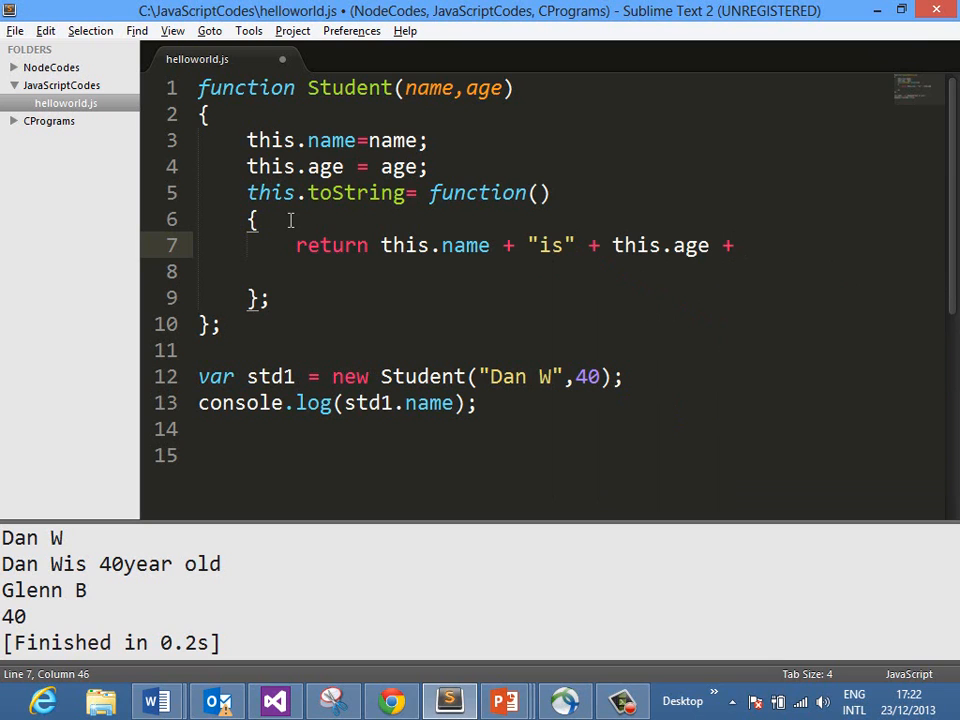
text("year old";)
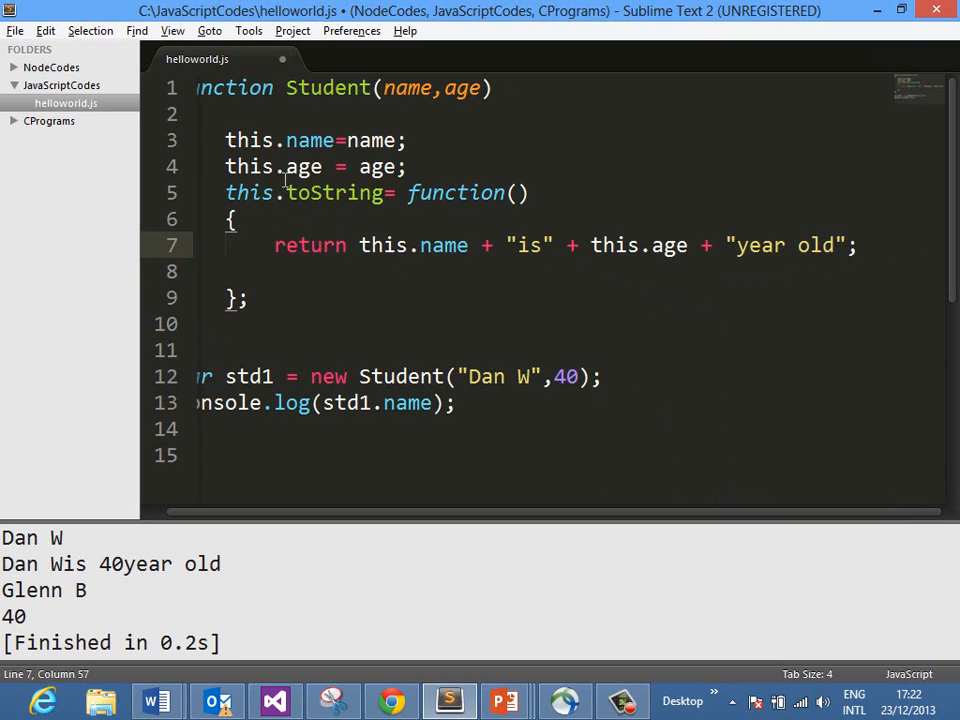
mouse_move(670, 262)
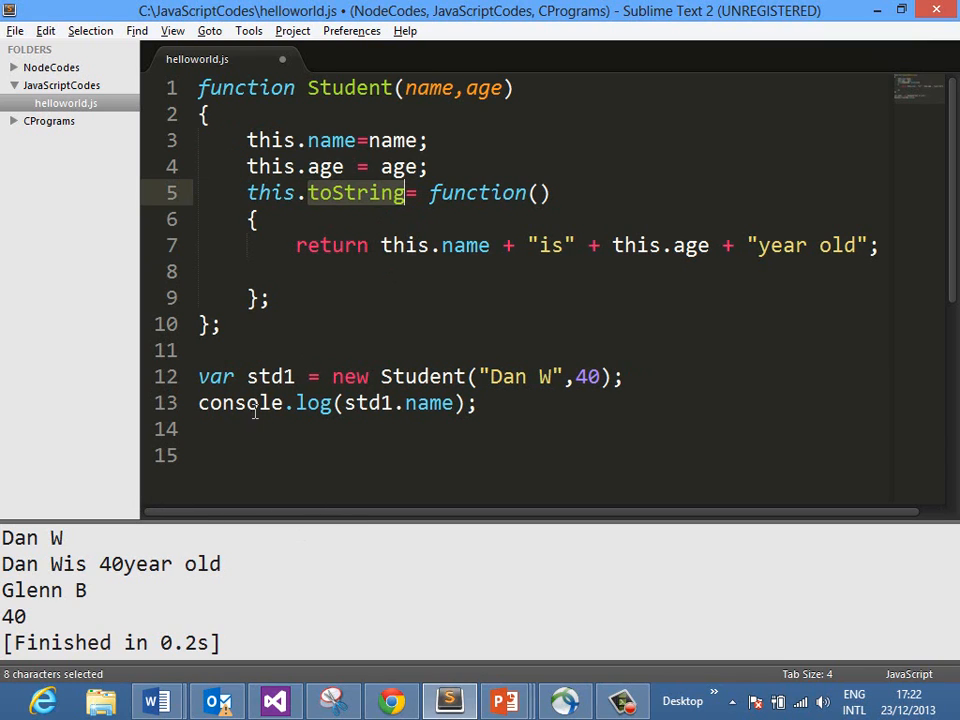
mouse_move(399, 418)
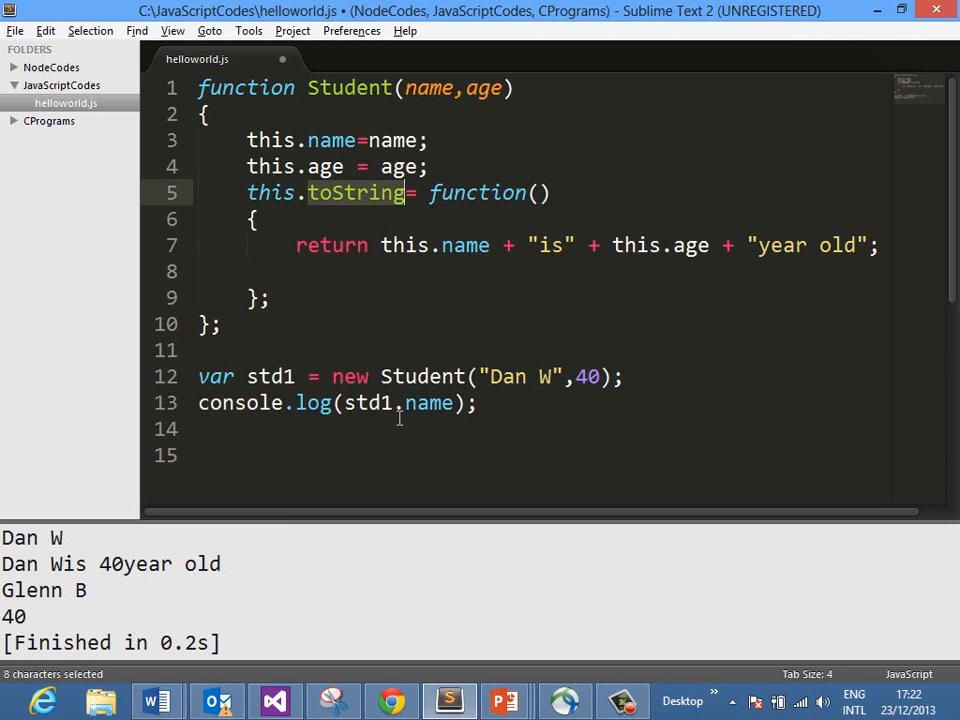
double_click(428, 402)
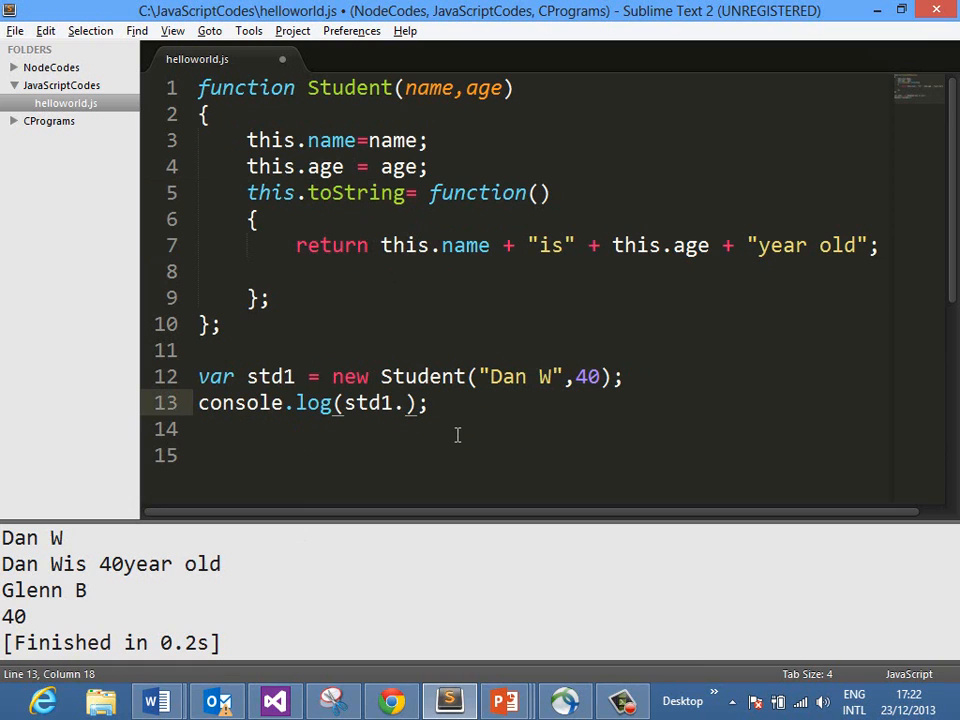
- Change the log line to console.log(std1.toString())
text(toSt)
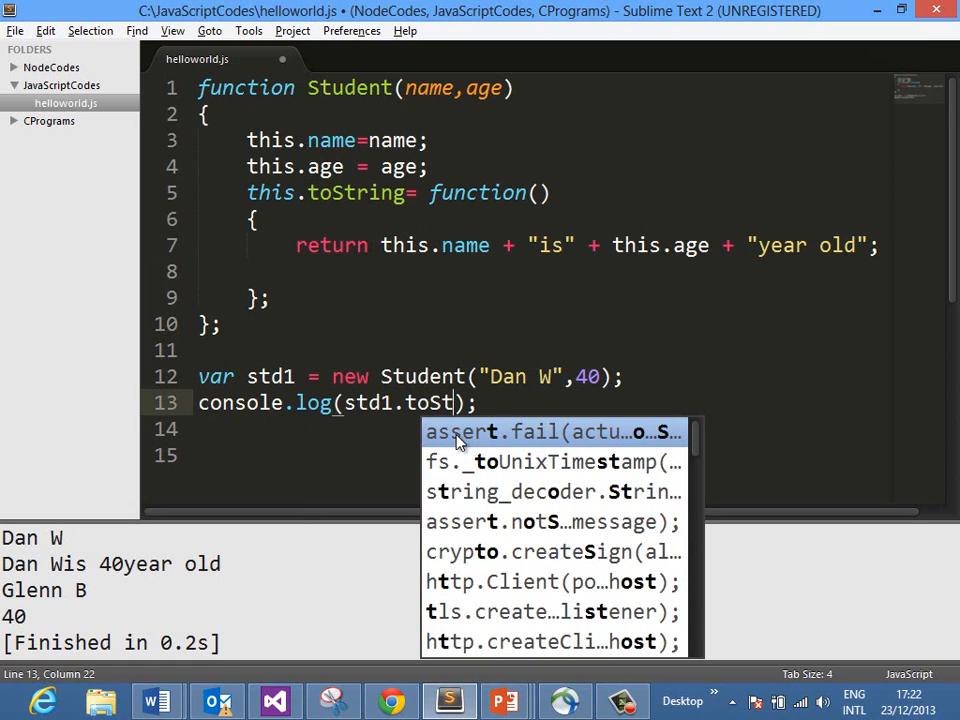
text(ring()
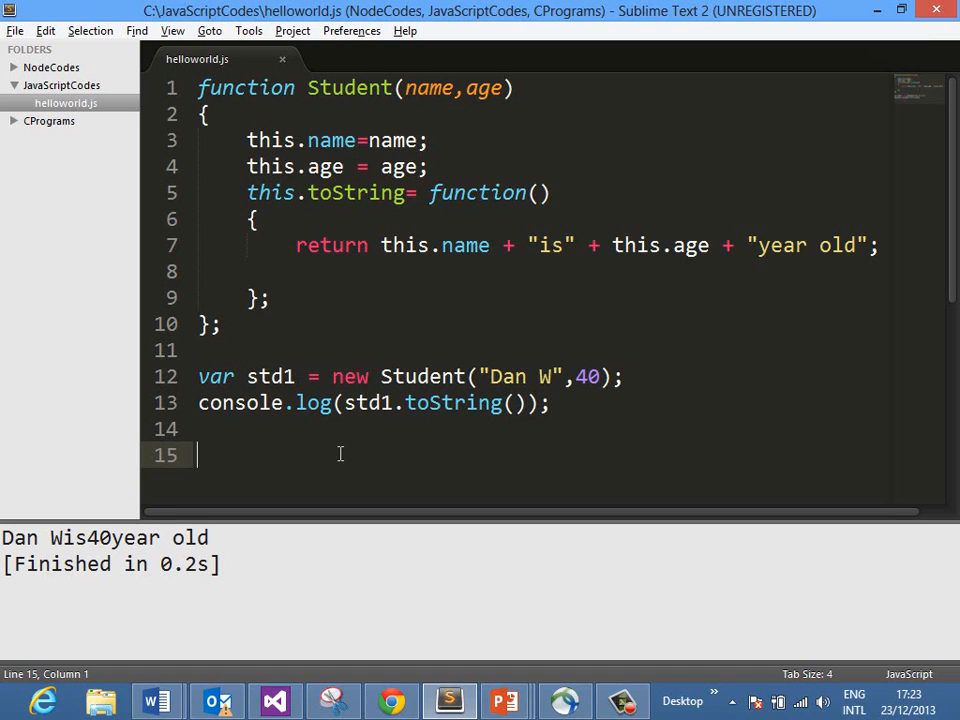
- Add Student.prototype.grade = function(g) { this.age = g; } below the log line
text(Stud)
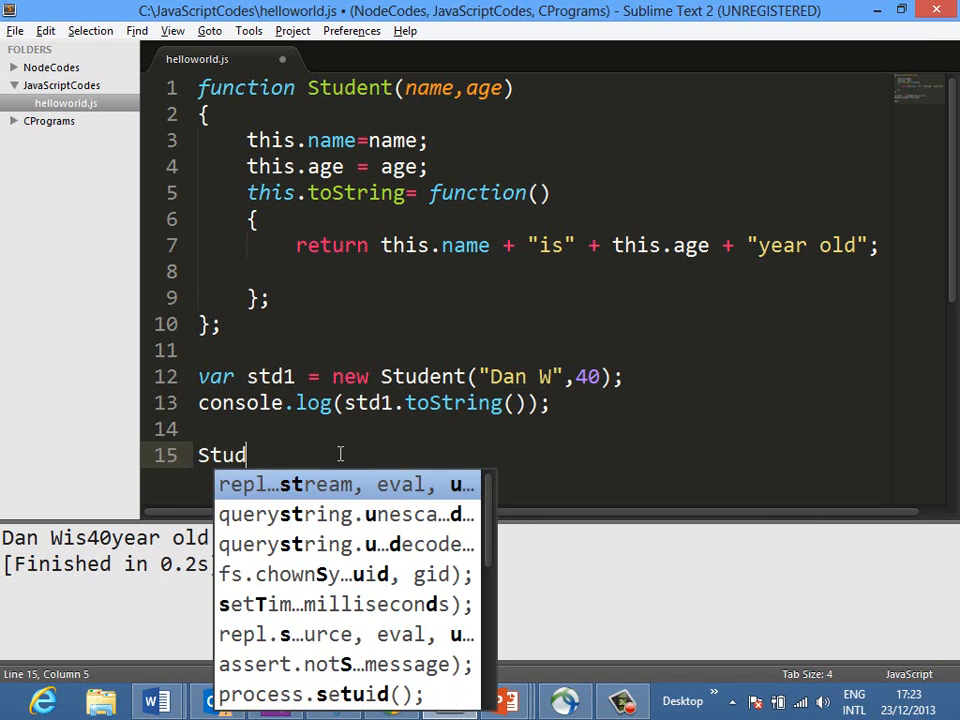
text(ent.pr)
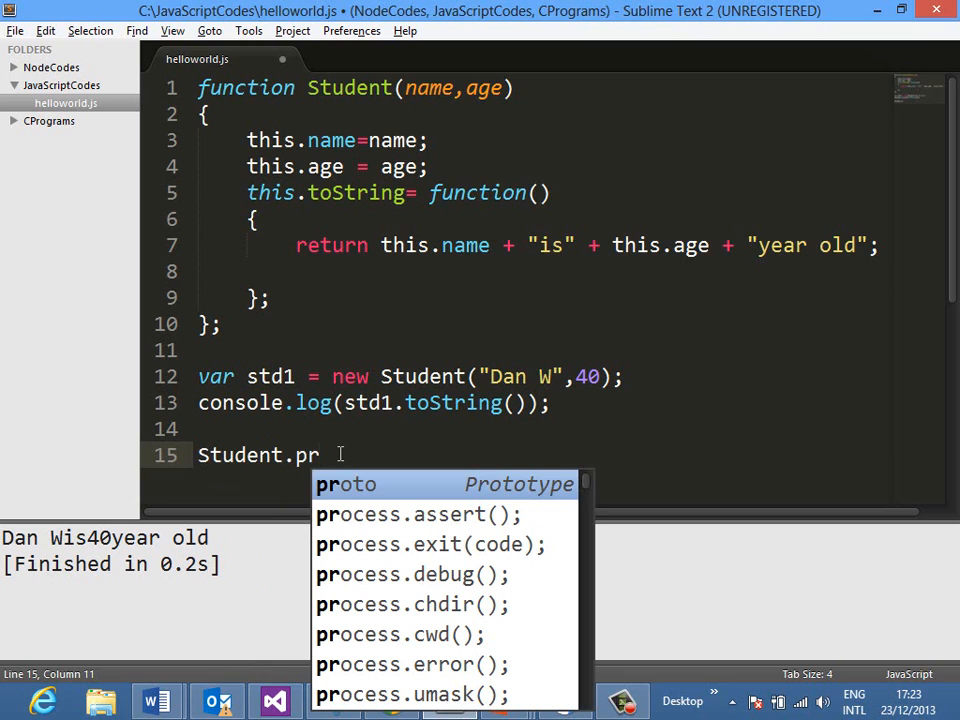
text(ototype.)
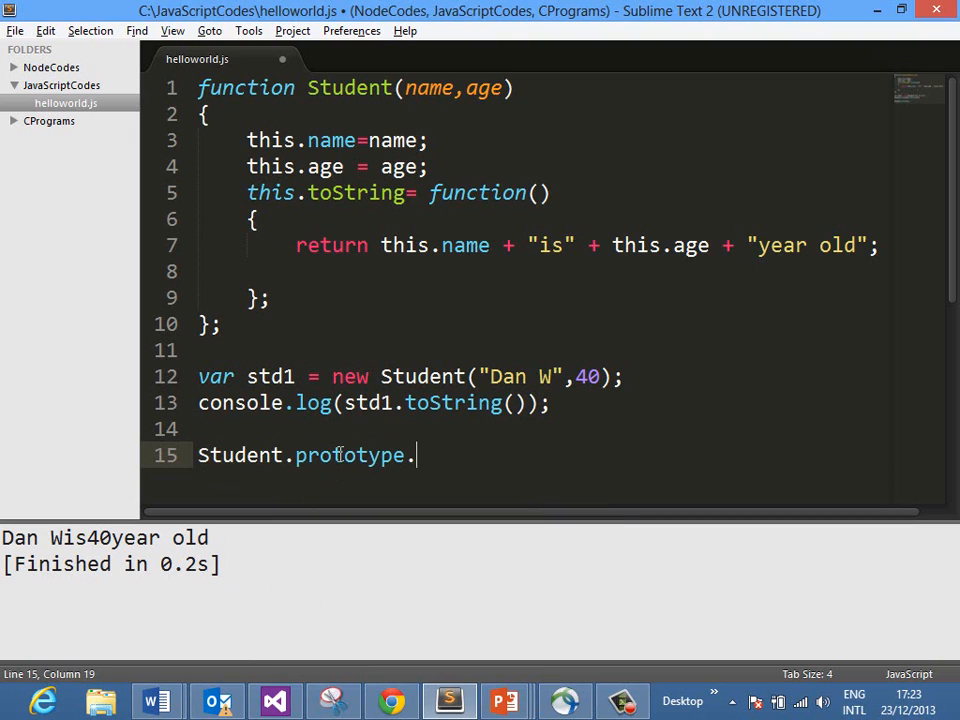
text(grade =)
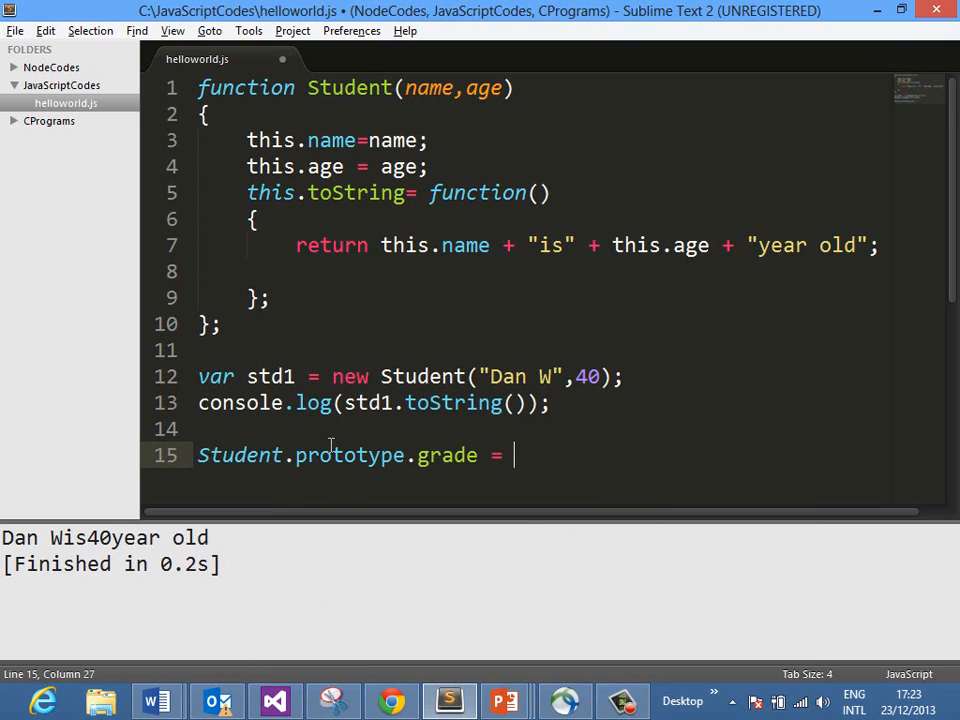
text(function()
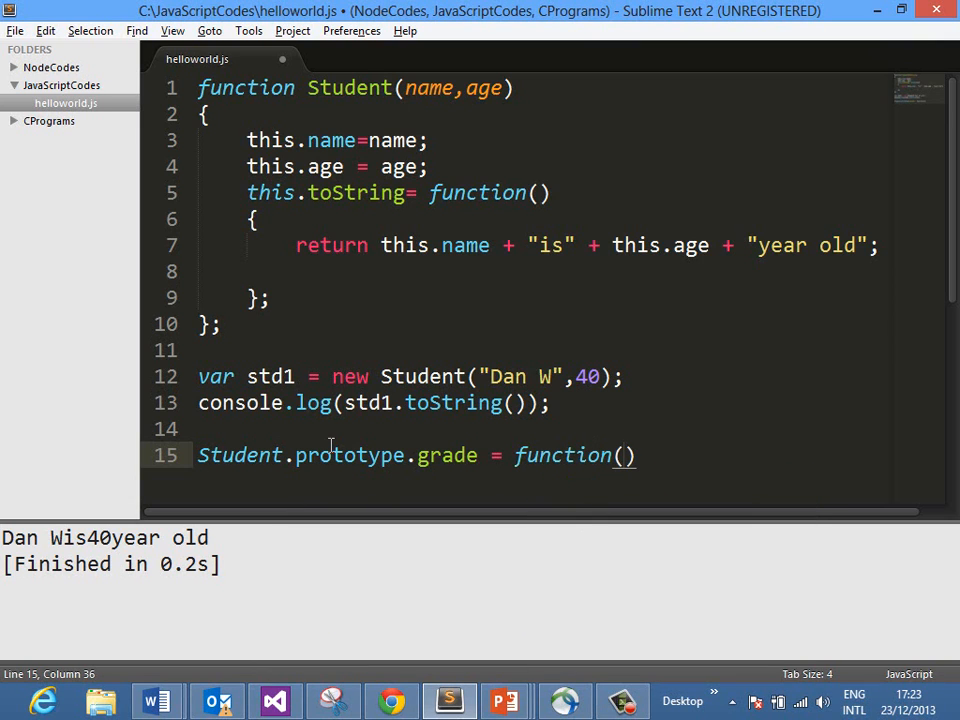
text(g)
text(this.)
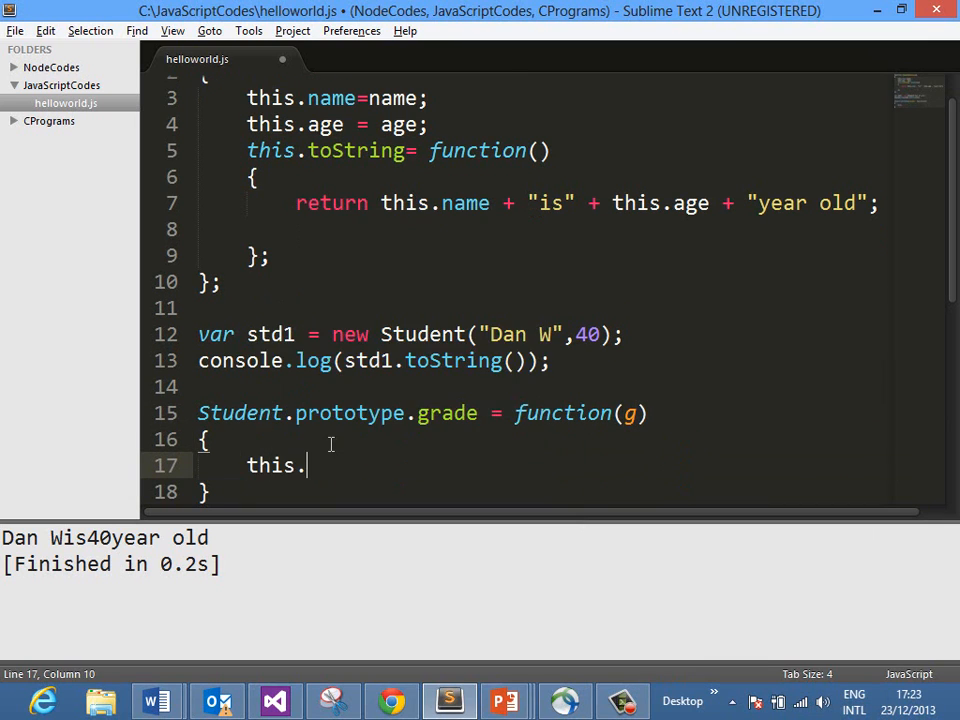
text(age=)
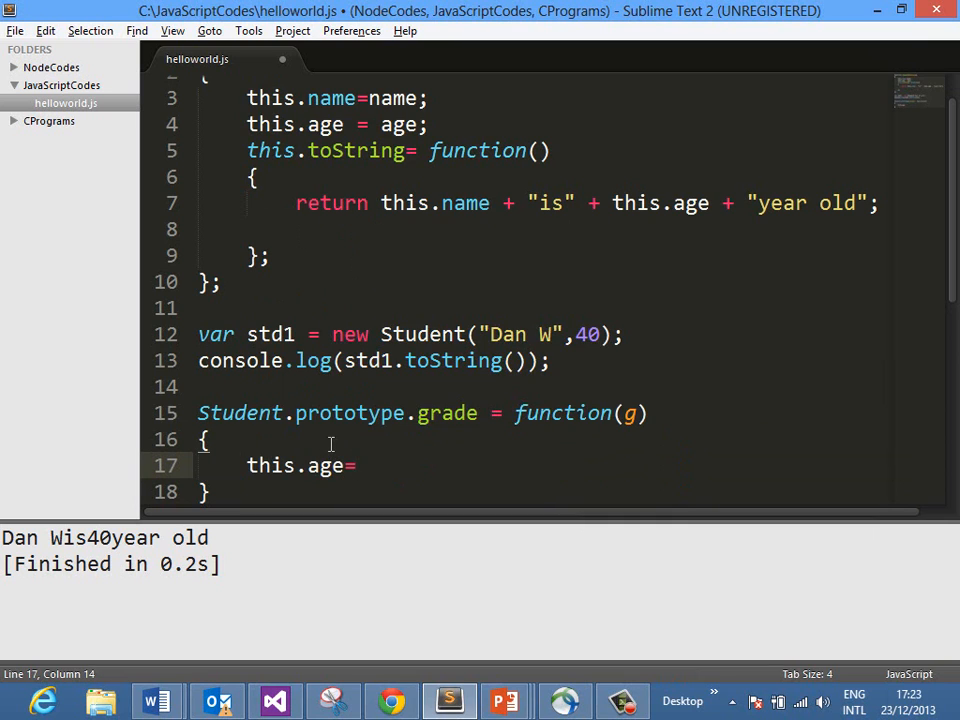
text(g;)
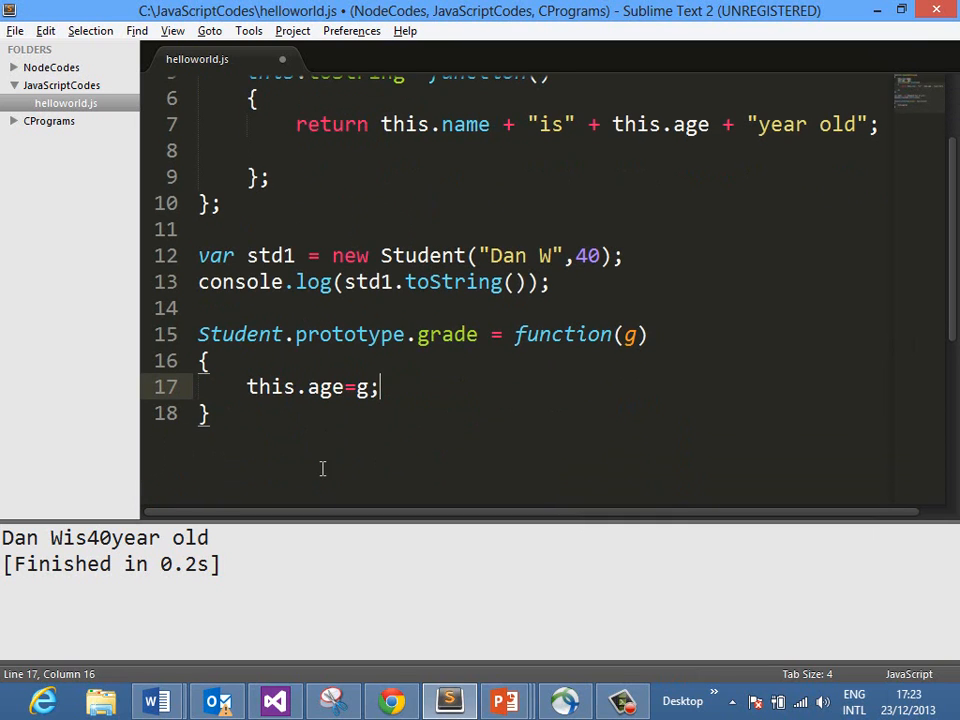
double_click(447, 334)
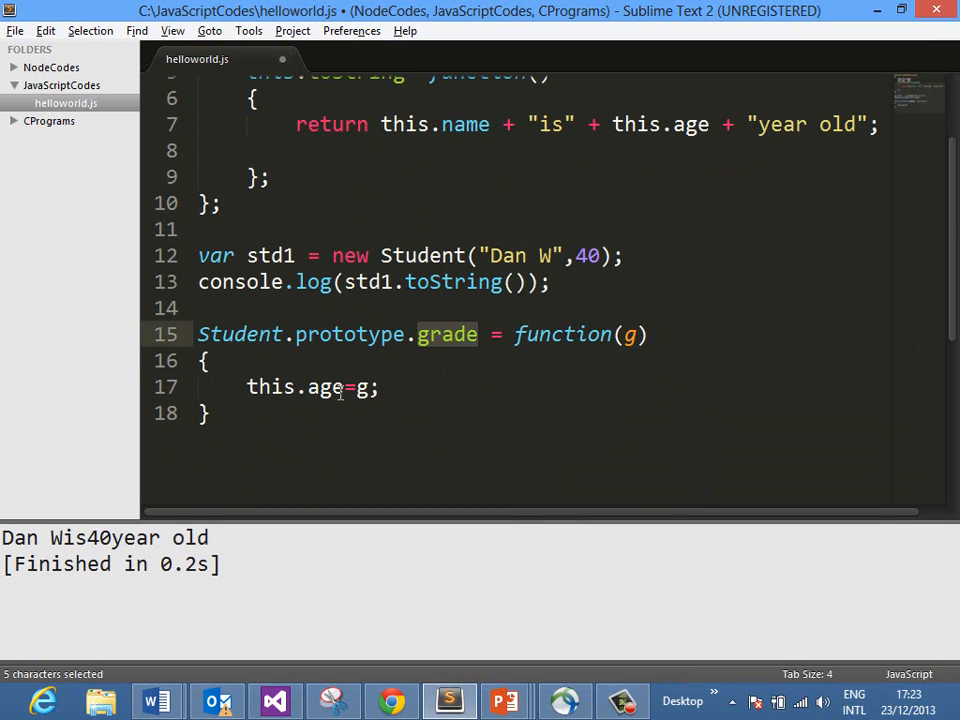
key(enter)
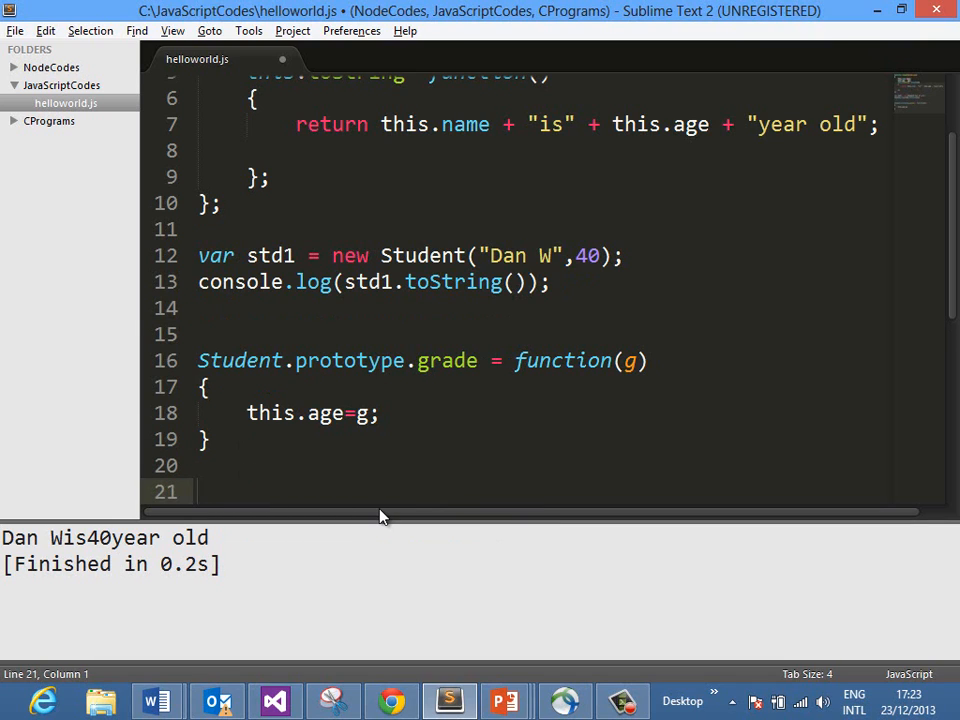
- Call std1.grade(30), log std1.age, then save and build to print 30
text(std1.)
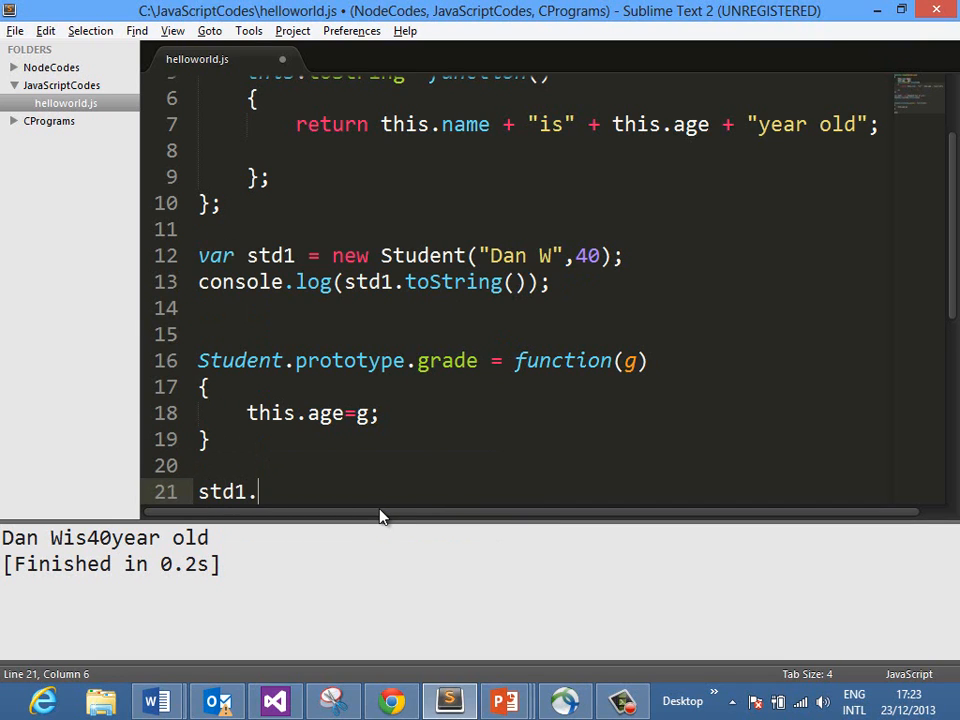
text(grade(30);)
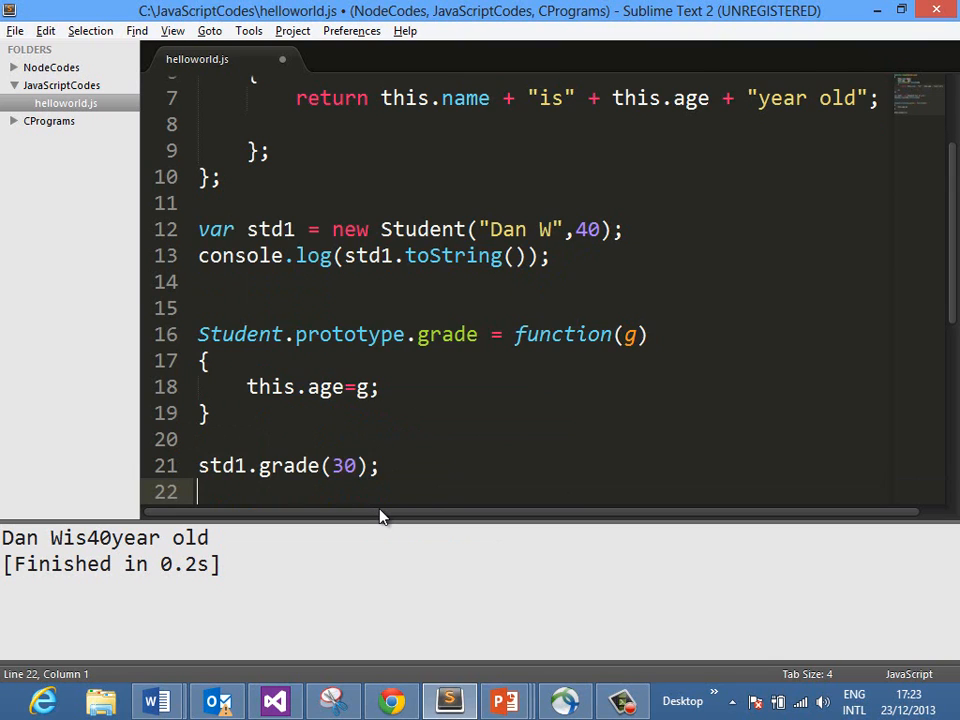
text(console.log*)
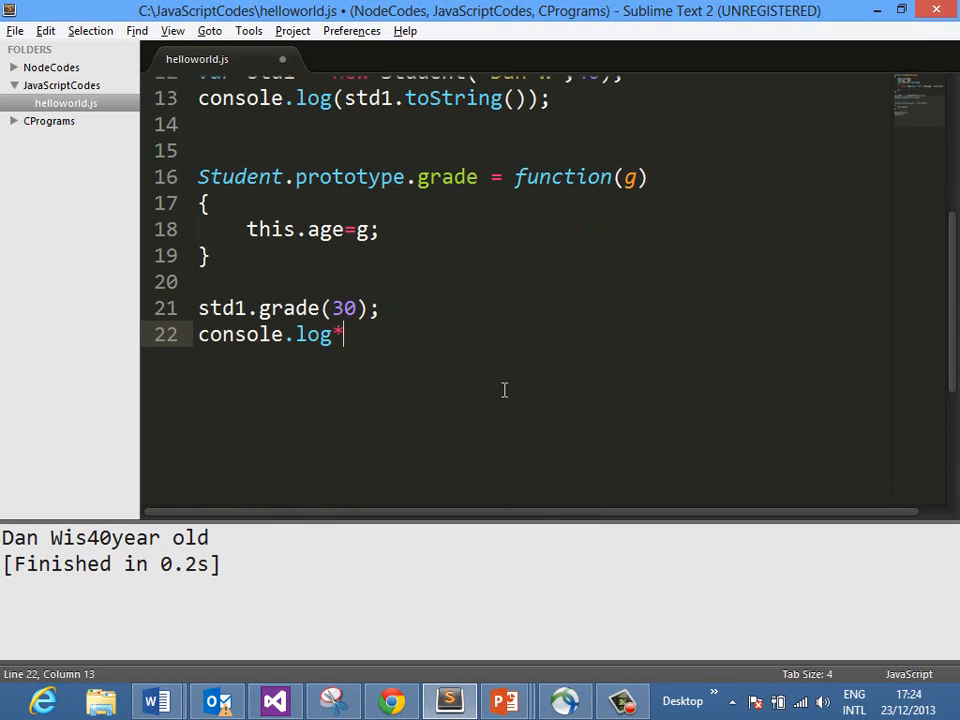
text((std1.)
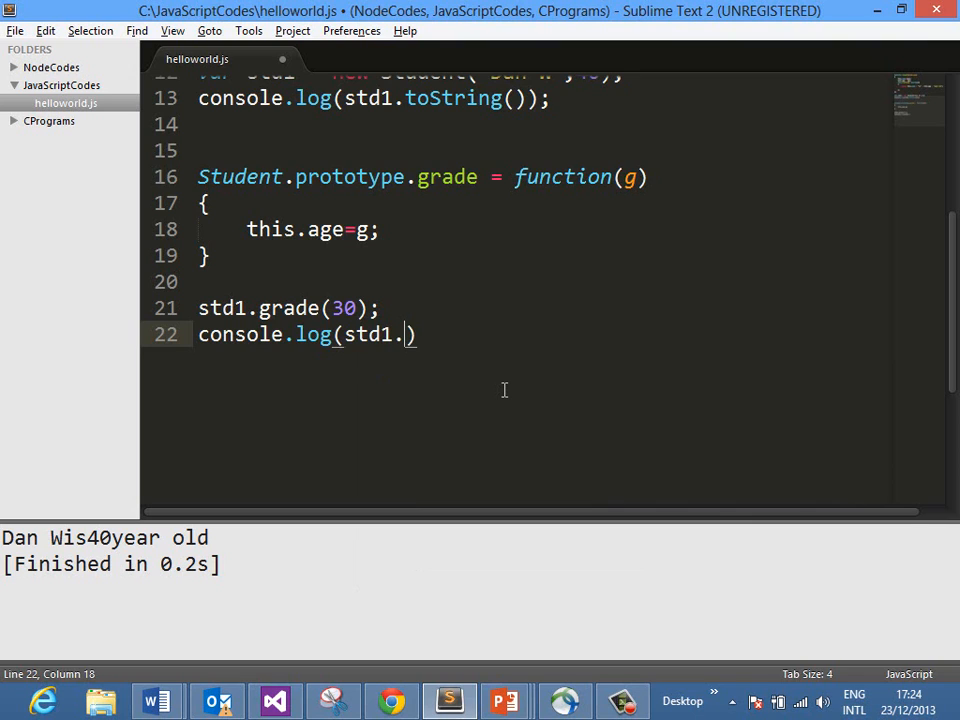
text(age)
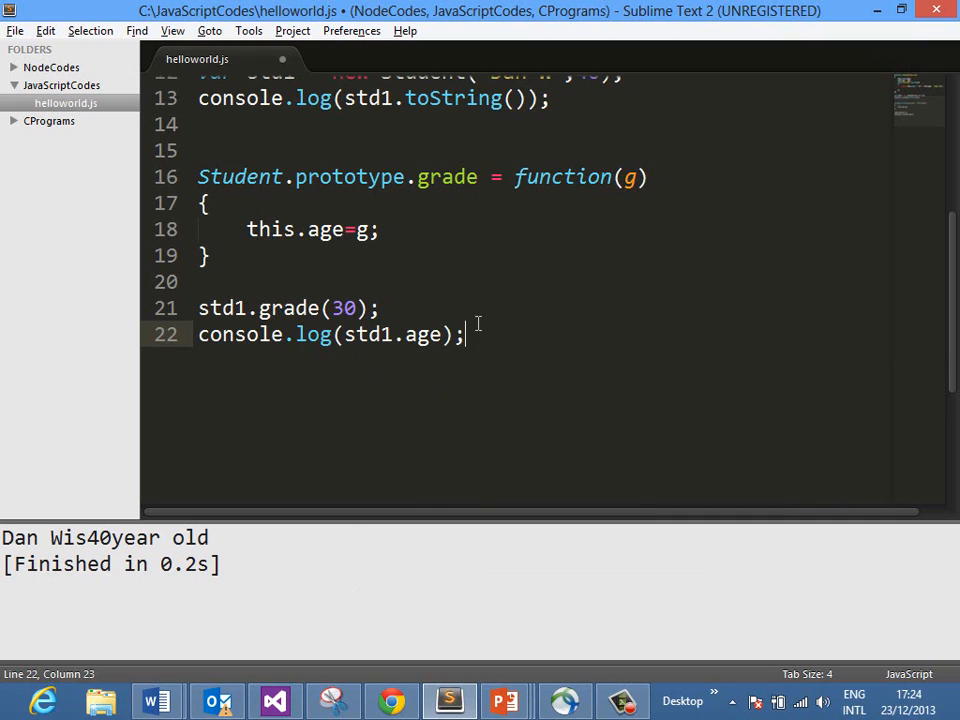
key(ctrl+b)
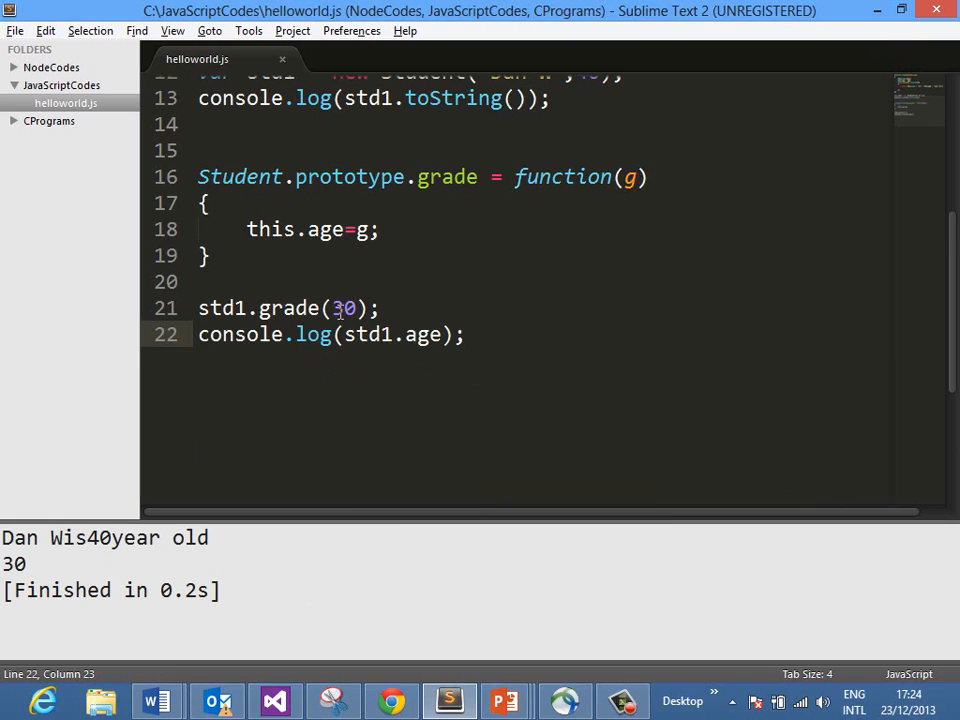
double_click(345, 308)
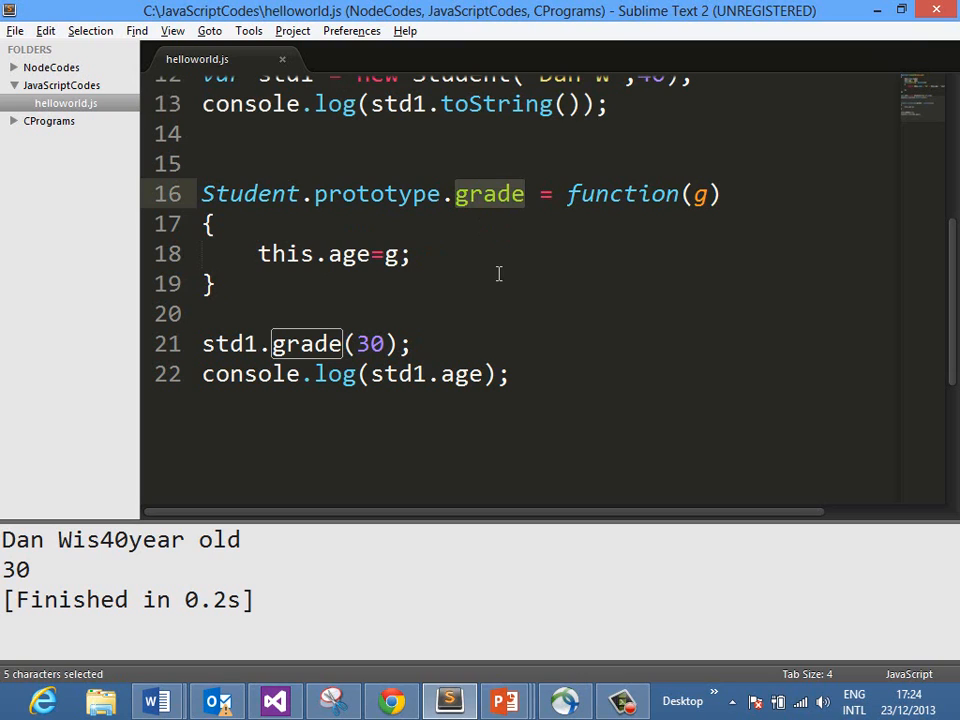
mouse_move(265, 254)
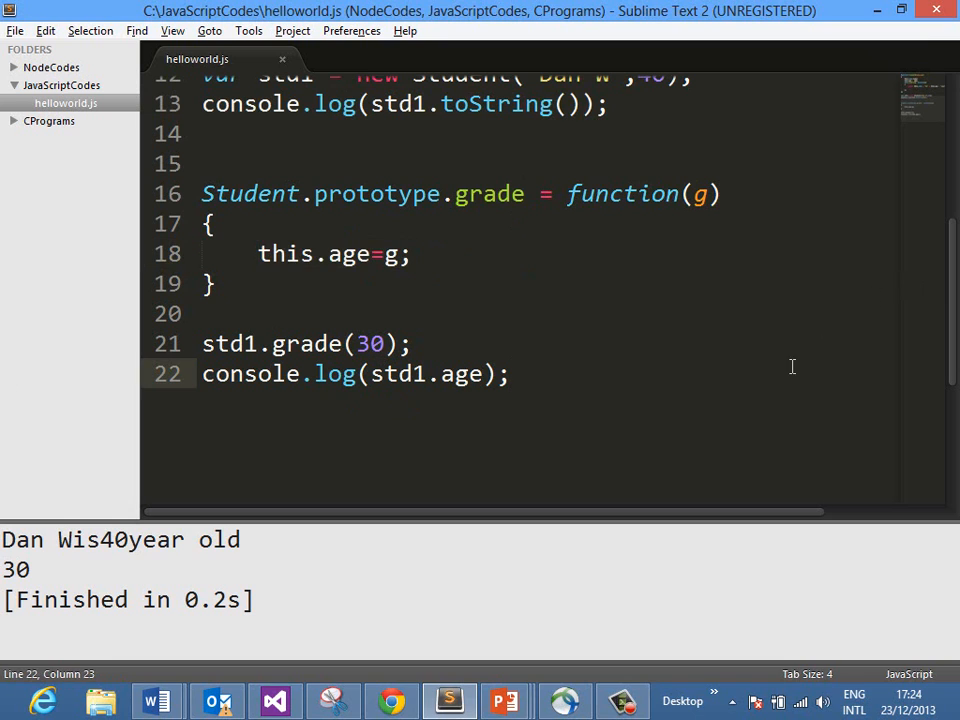
scroll(up, 3)
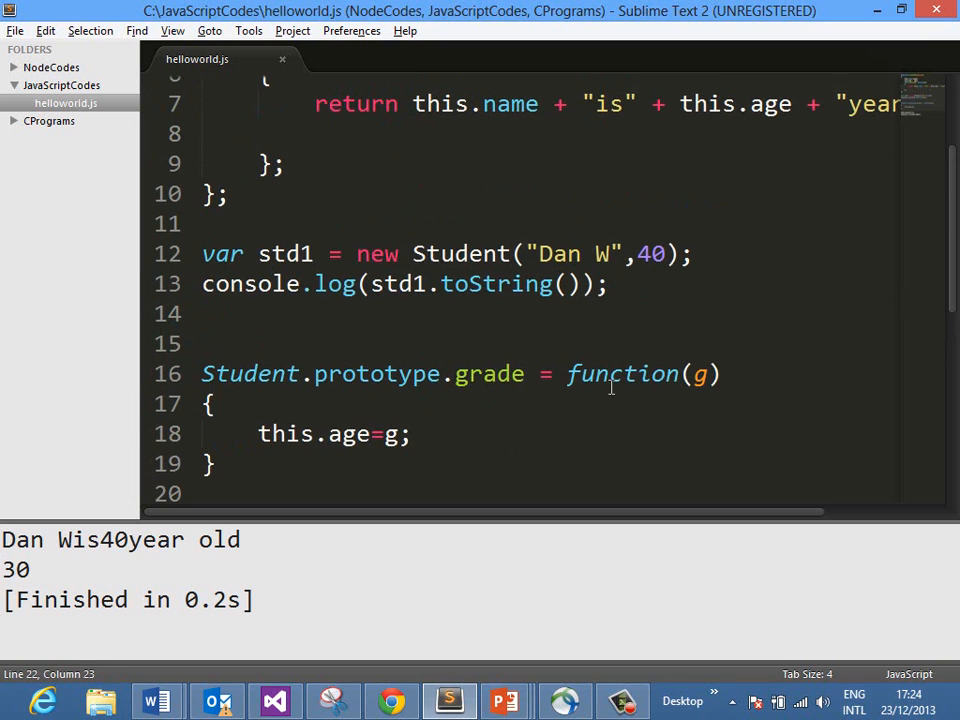
scroll(up, 3)
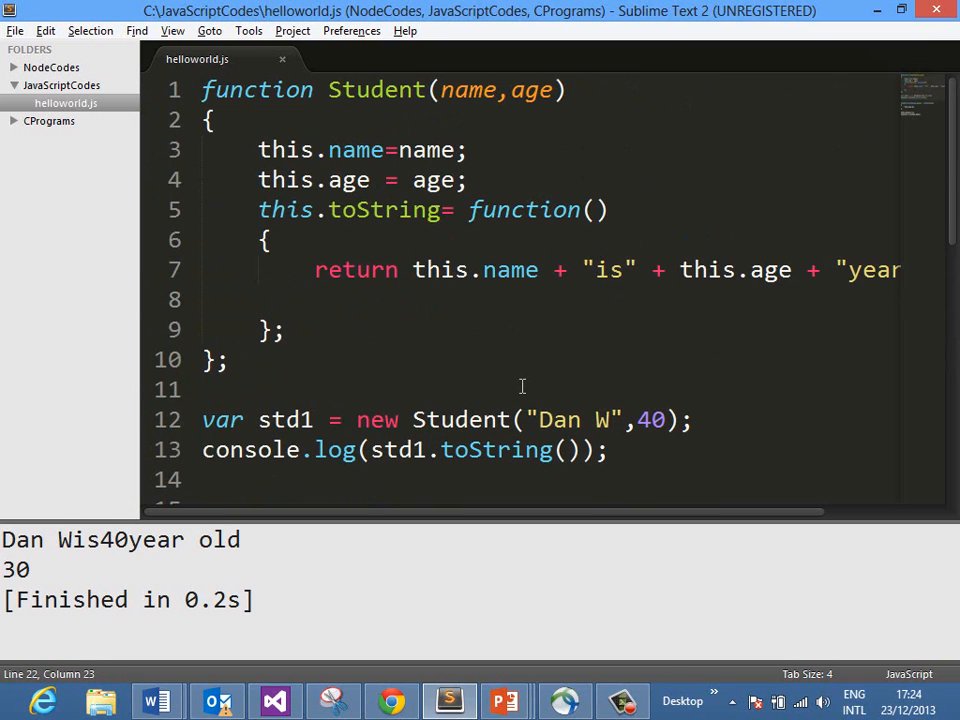